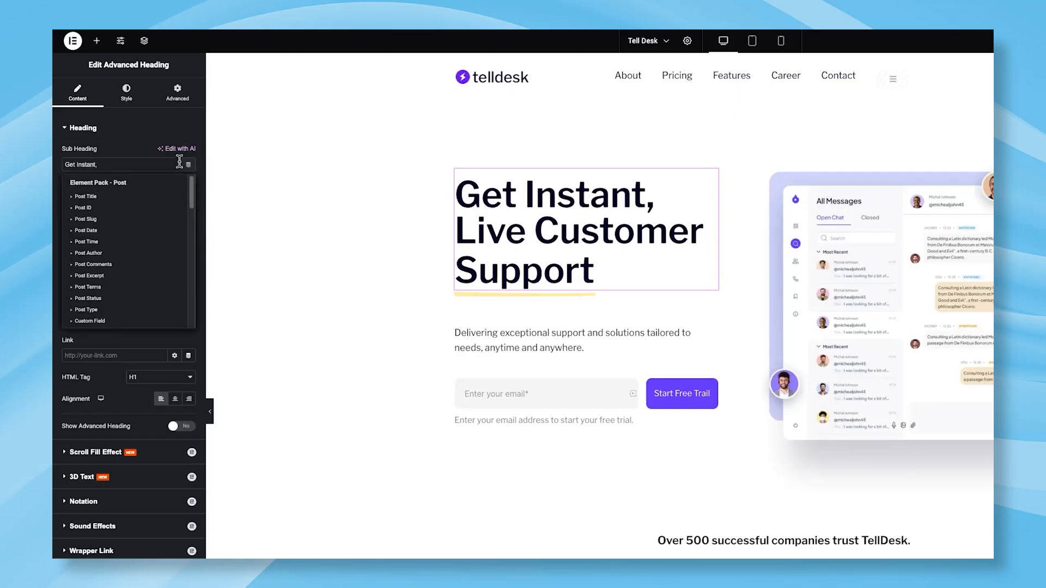
pyautogui.moveTo(100, 206)
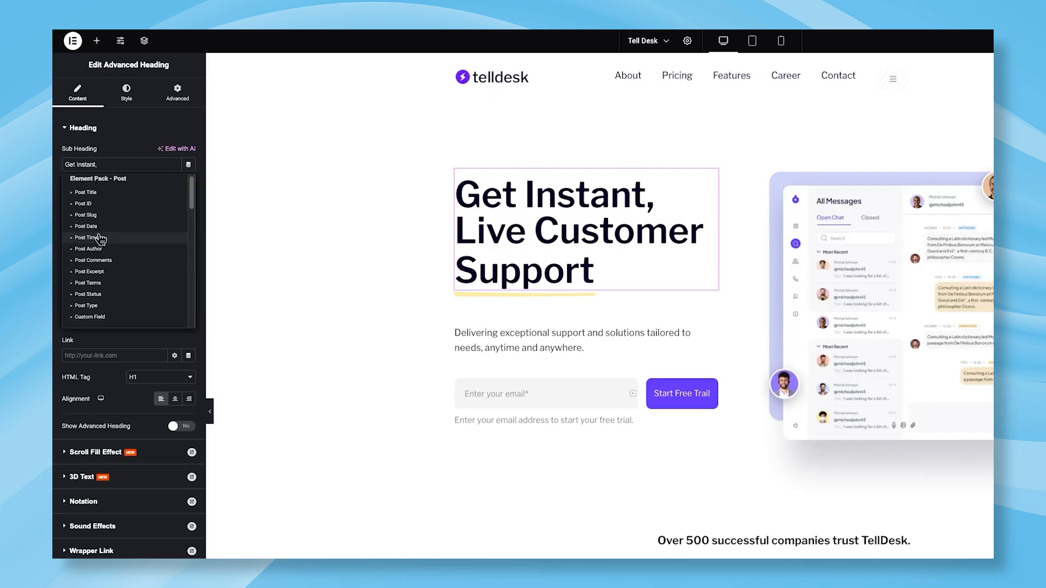
# Step: Reach Element Pack Pro's Special Features settings page in WordPress admin
pyautogui.scroll(-3)
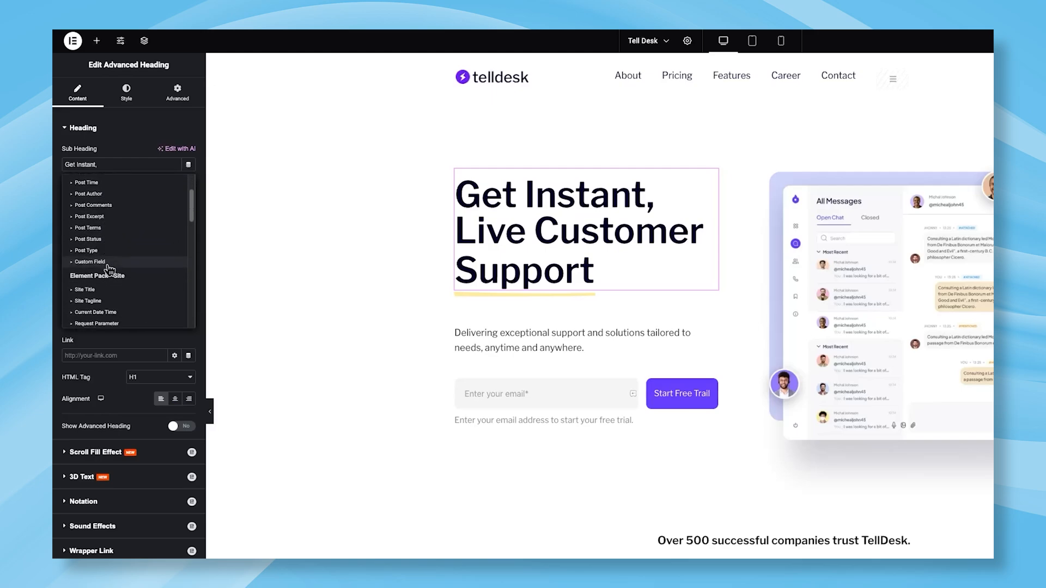
pyautogui.scroll(-3)
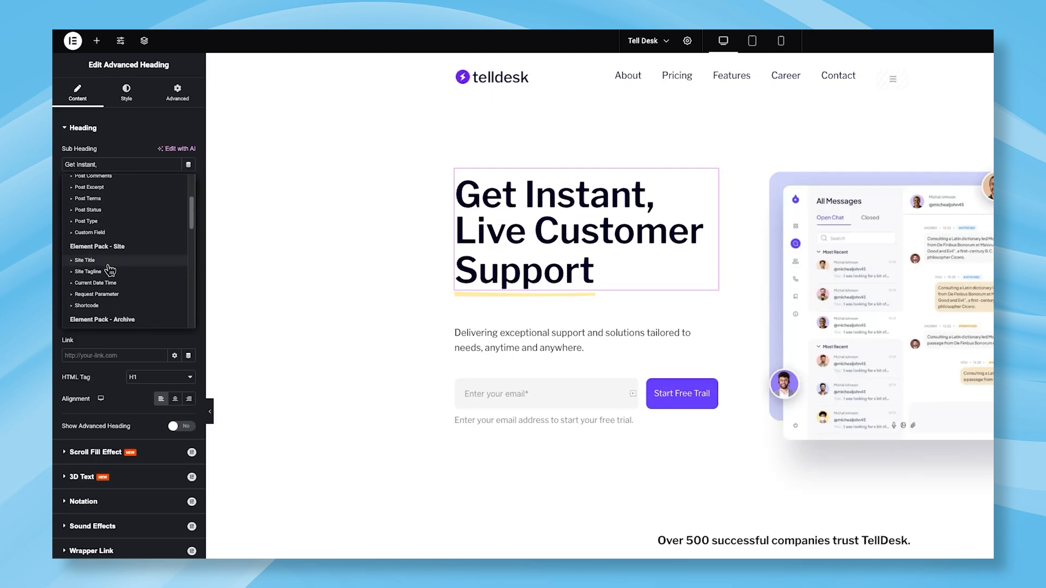
pyautogui.scroll(-3)
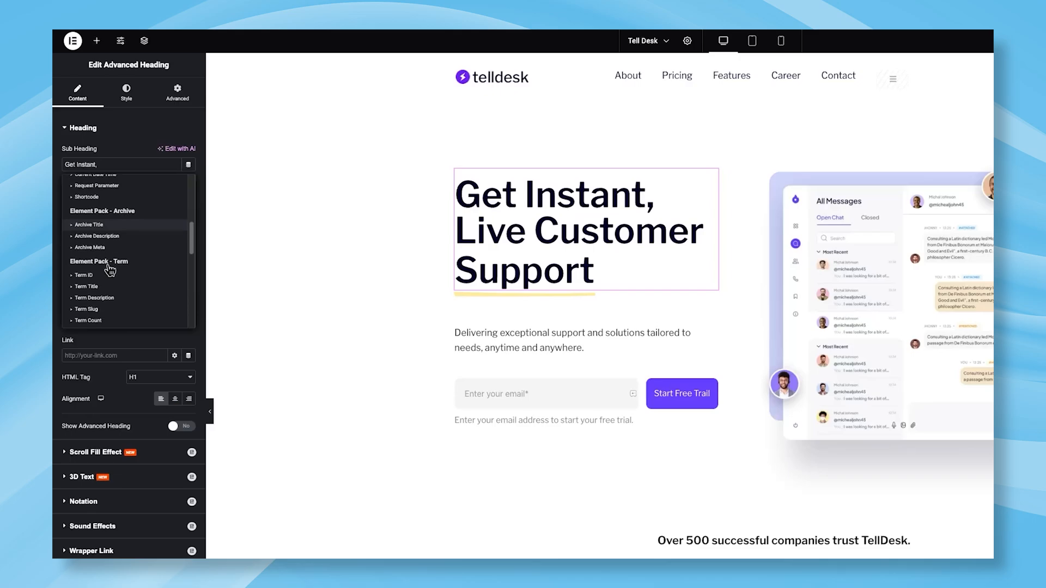
pyautogui.scroll(-3)
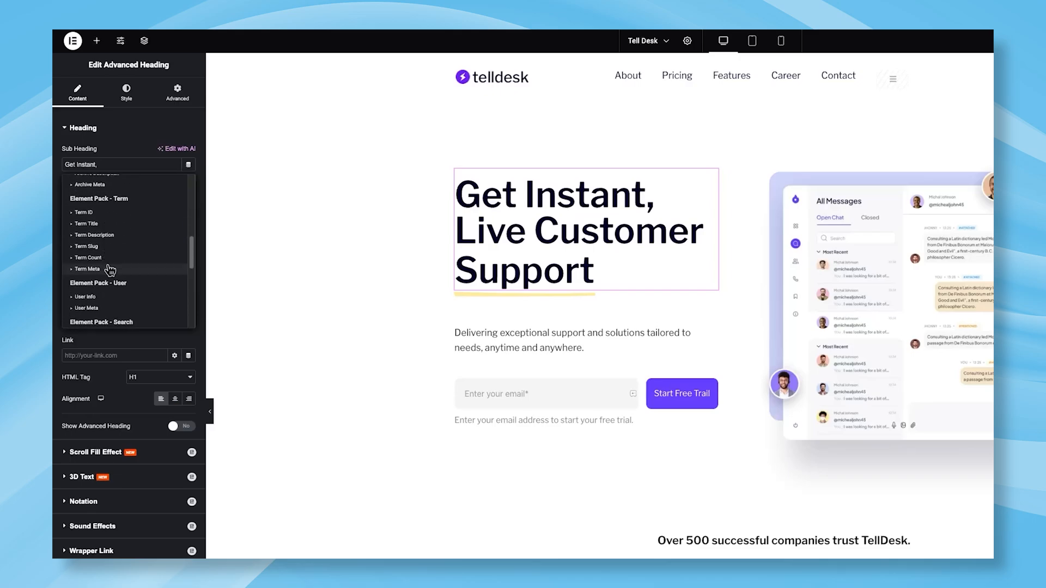
pyautogui.scroll(-3)
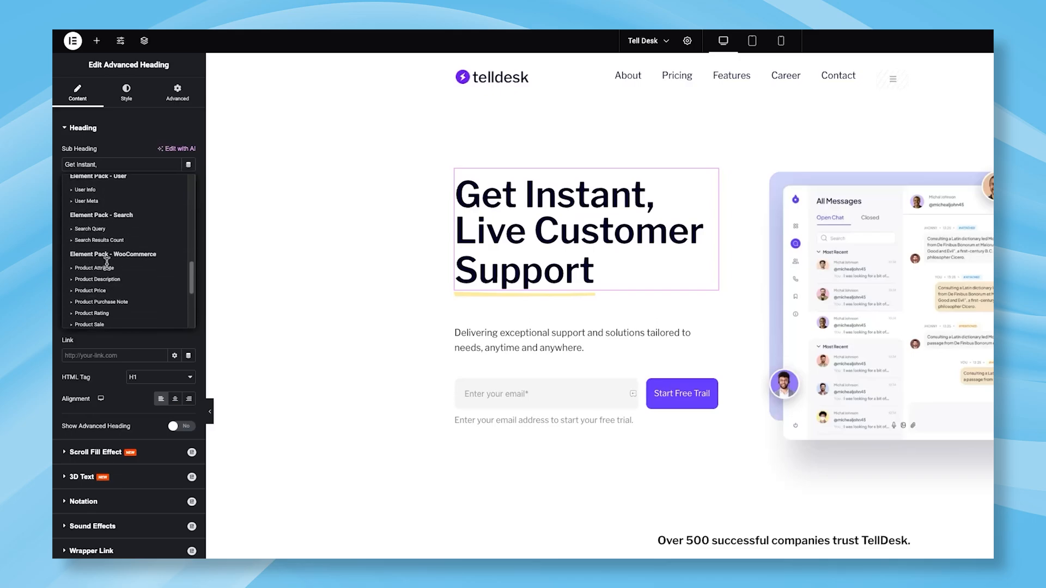
pyautogui.scroll(-3)
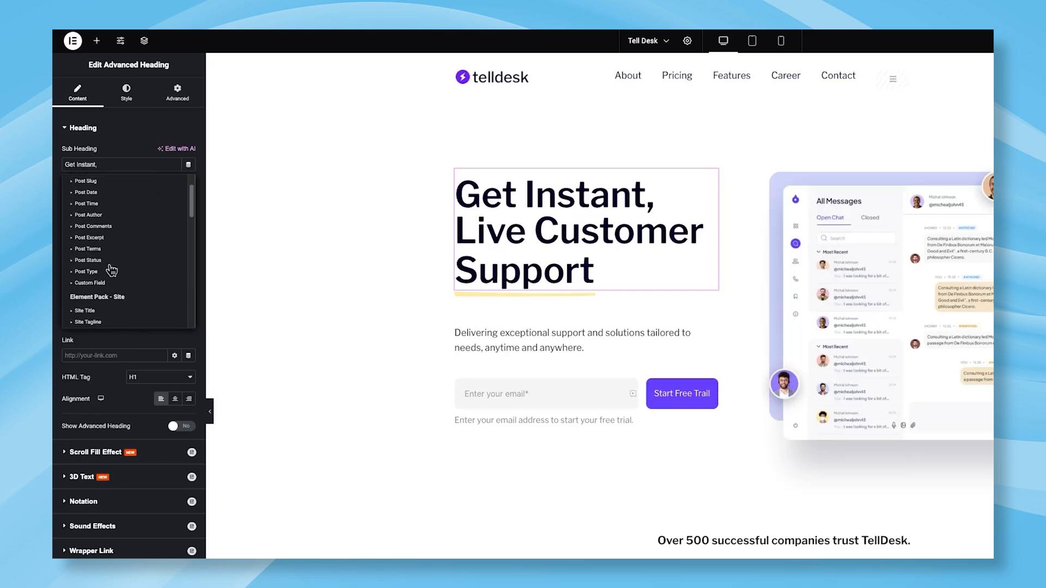
pyautogui.scroll(3)
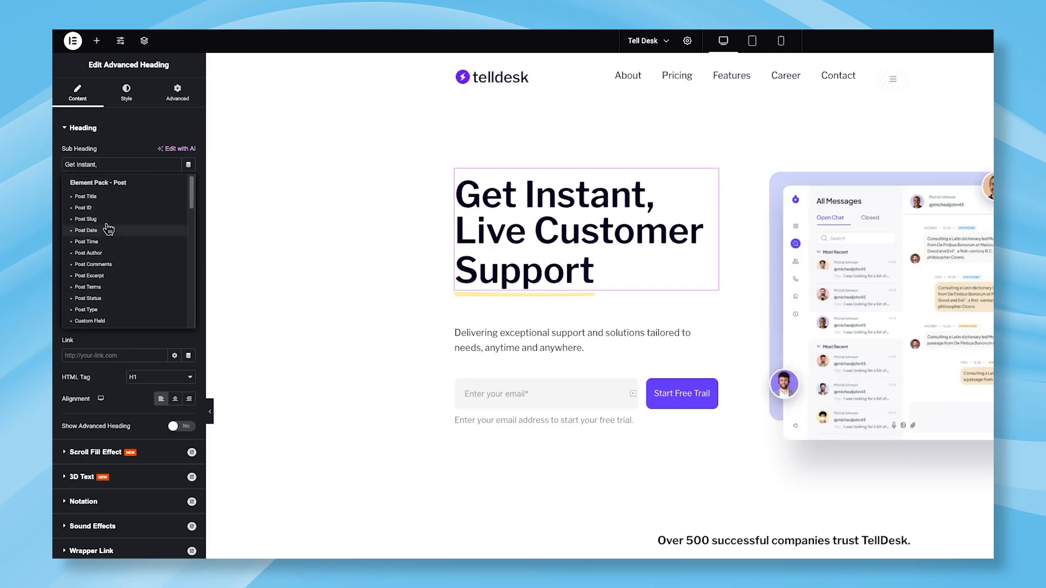
pyautogui.moveTo(98, 196)
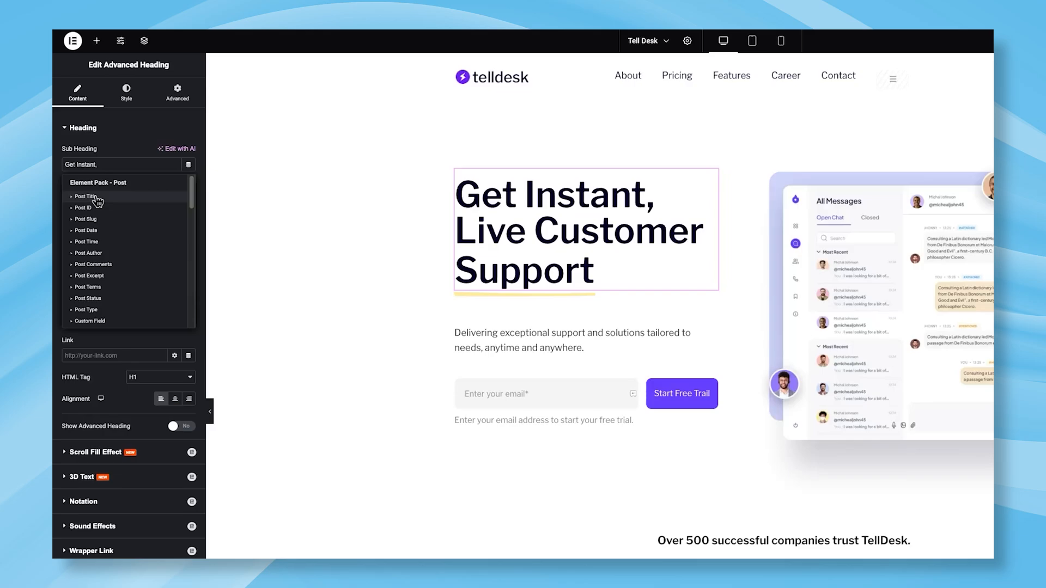
pyautogui.click(86, 196)
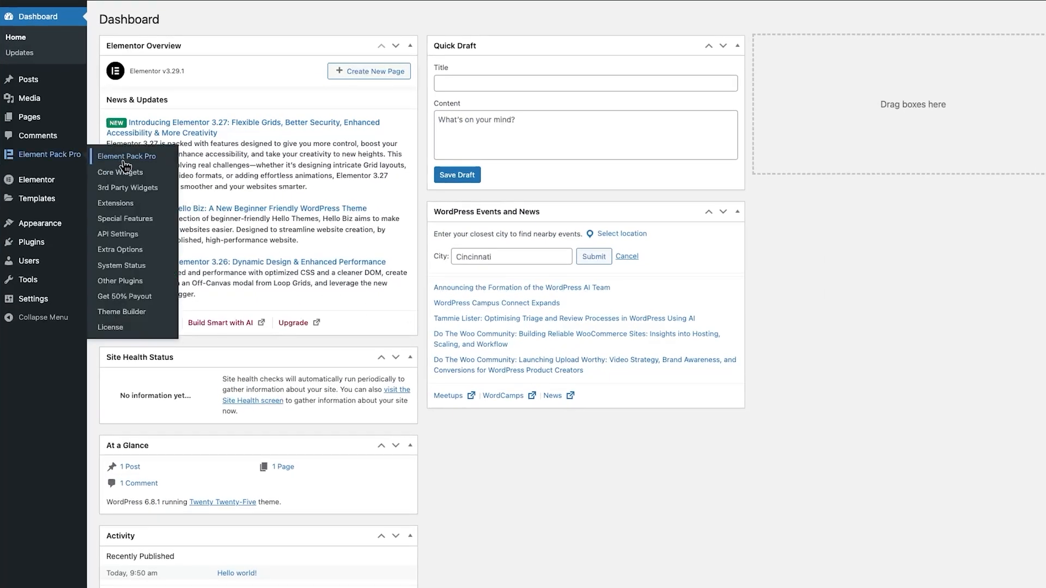
pyautogui.click(127, 156)
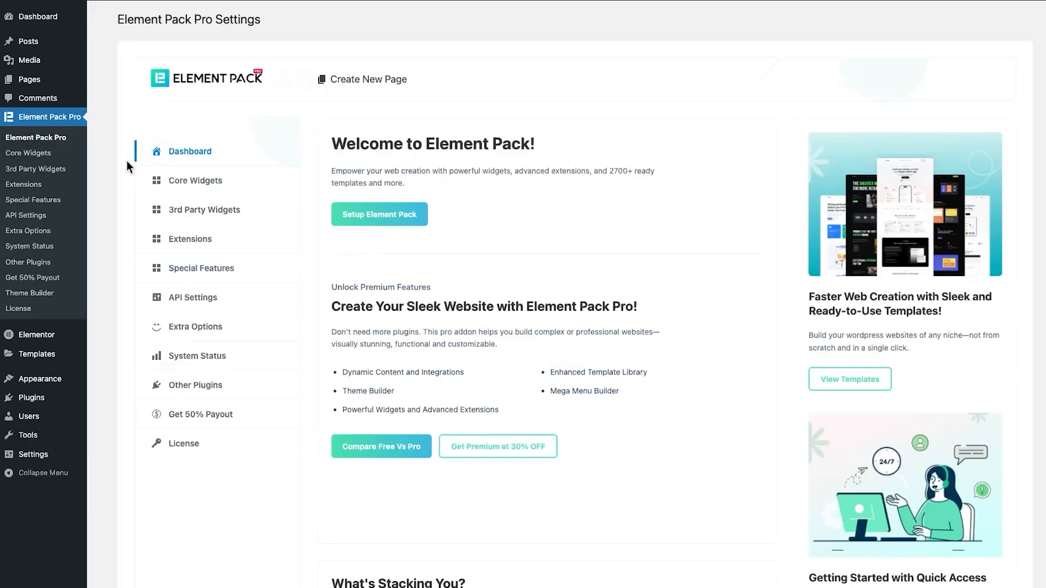
pyautogui.click(202, 269)
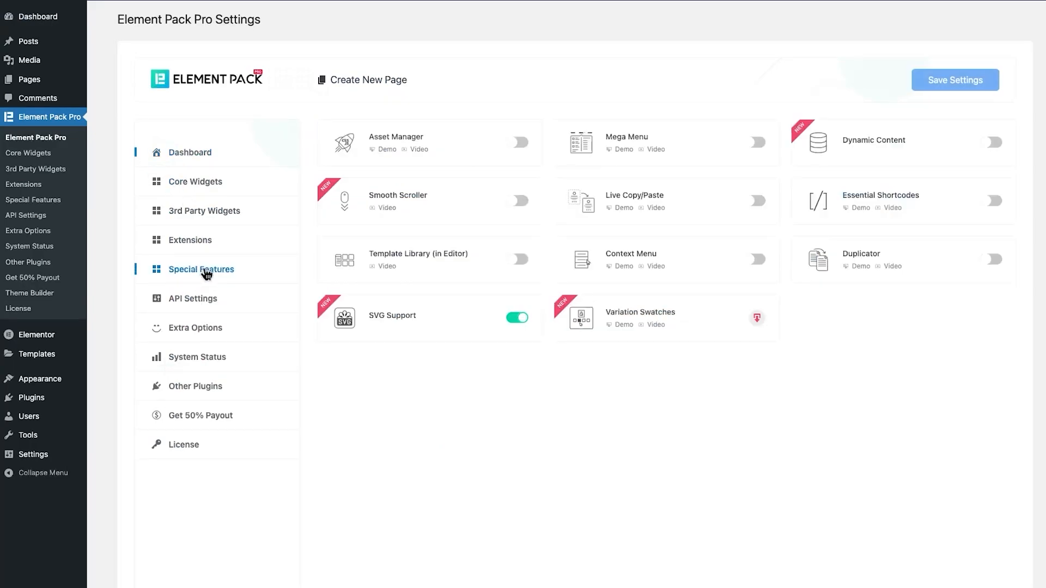
pyautogui.moveTo(920, 162)
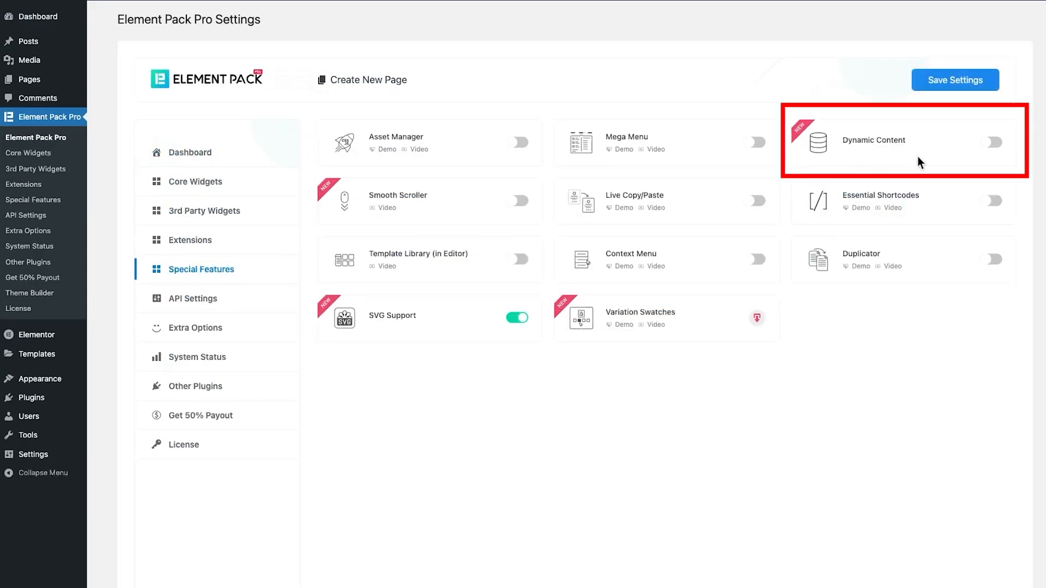
pyautogui.moveTo(937, 159)
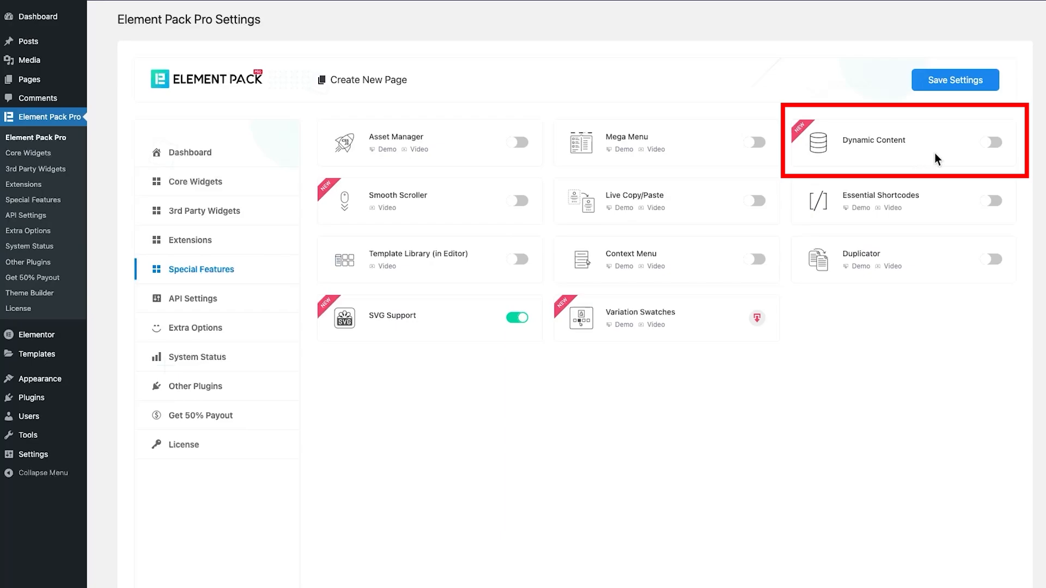
# Step: Enable the Dynamic Content feature and save the plugin settings
pyautogui.click(993, 141)
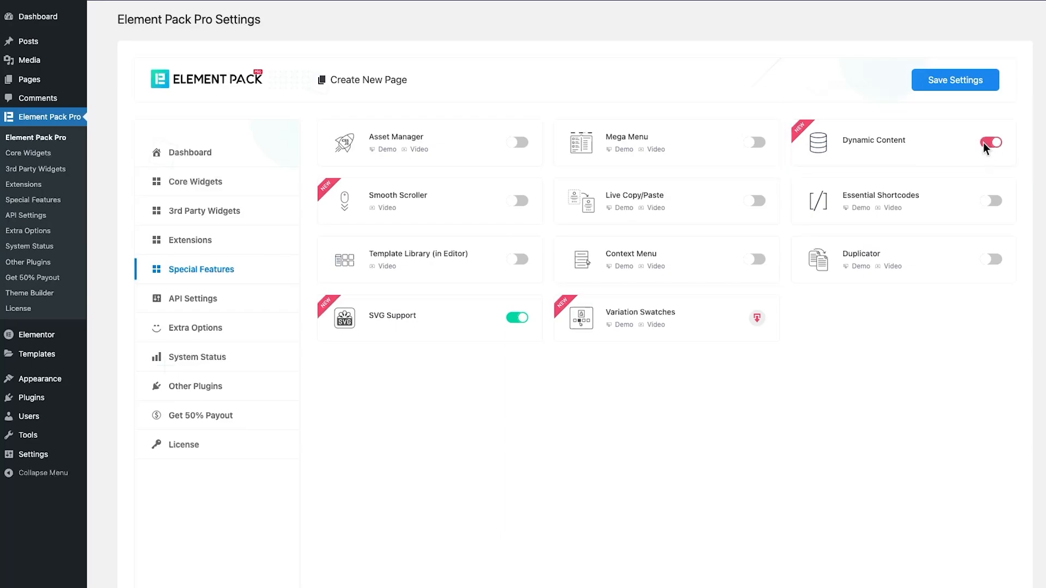
pyautogui.click(954, 80)
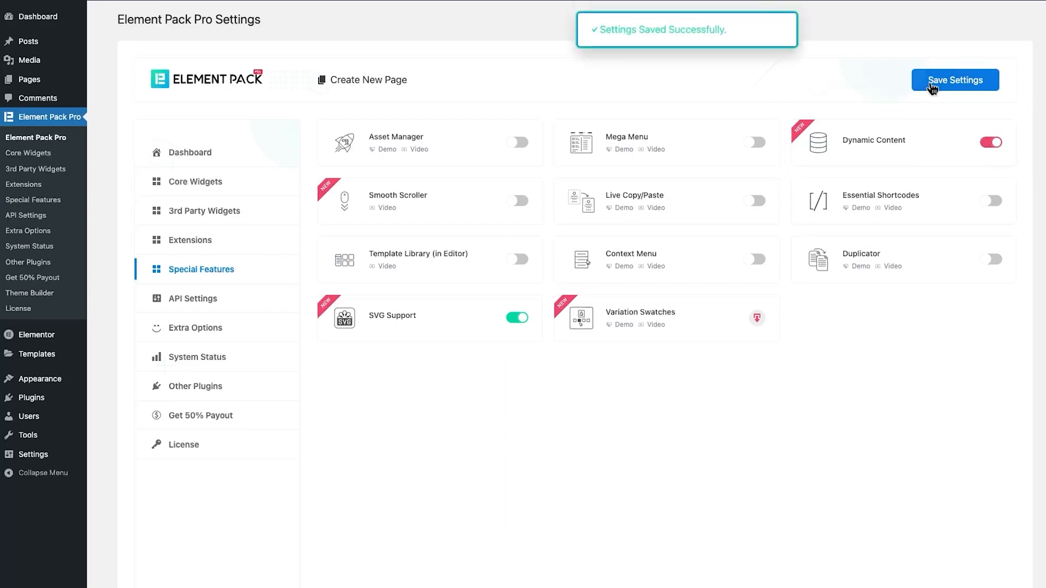
pyautogui.scroll(3)
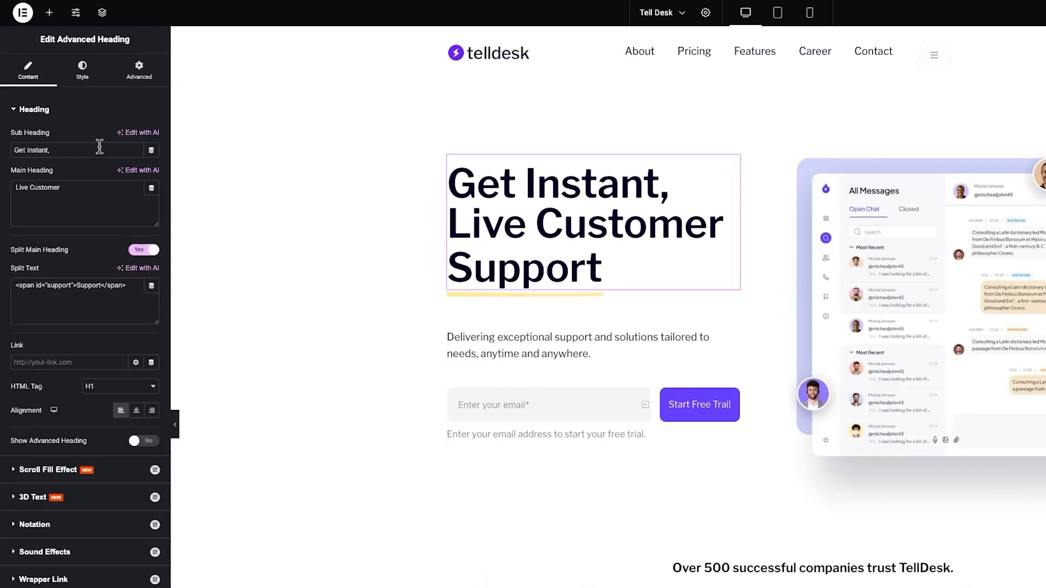
pyautogui.moveTo(151, 150)
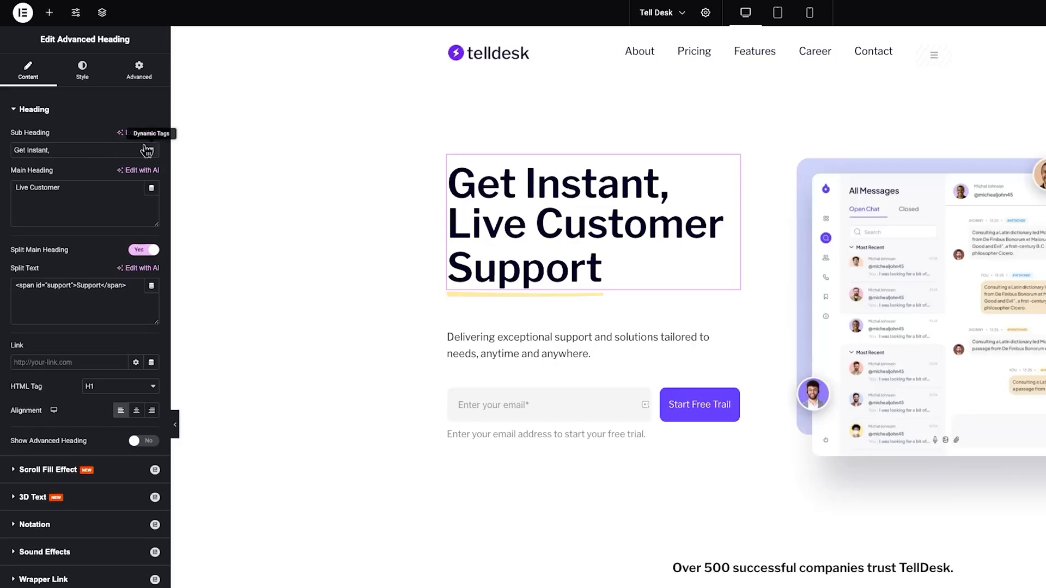
# Step: Show the dynamic tag list for the Advanced Heading's Sub Heading field
pyautogui.click(149, 133)
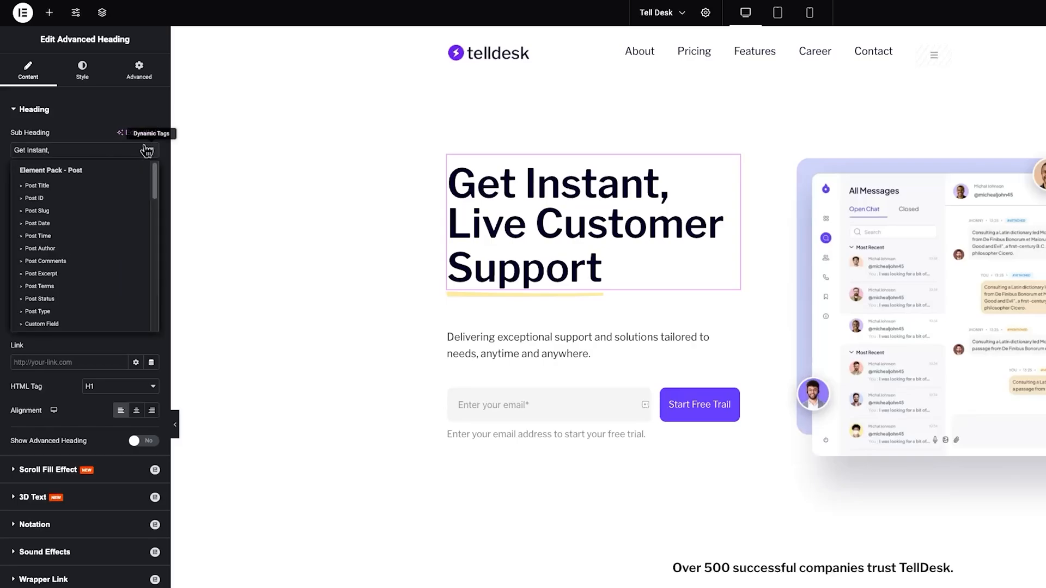
pyautogui.moveTo(59, 188)
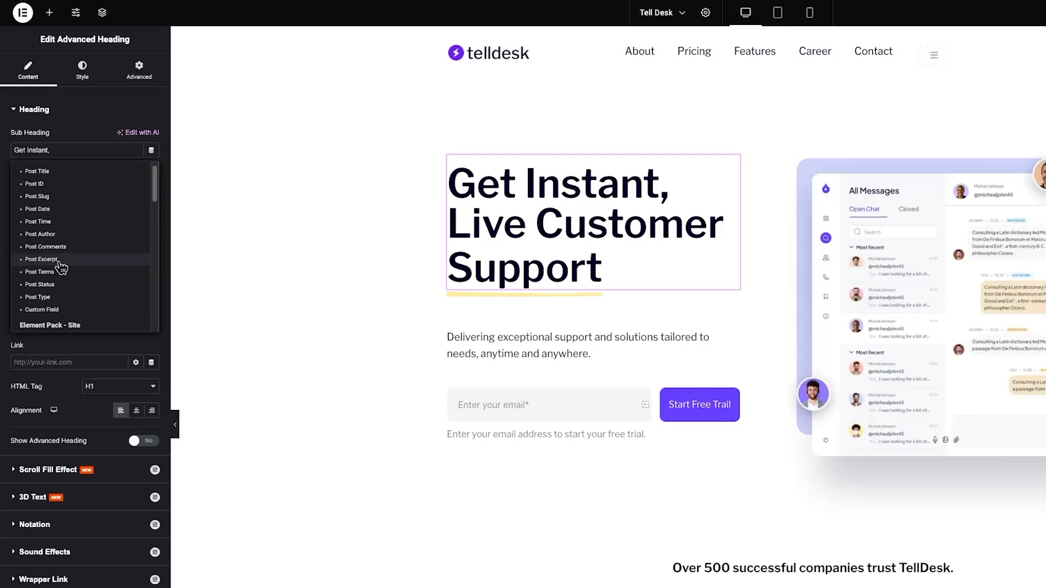
pyautogui.scroll(-3)
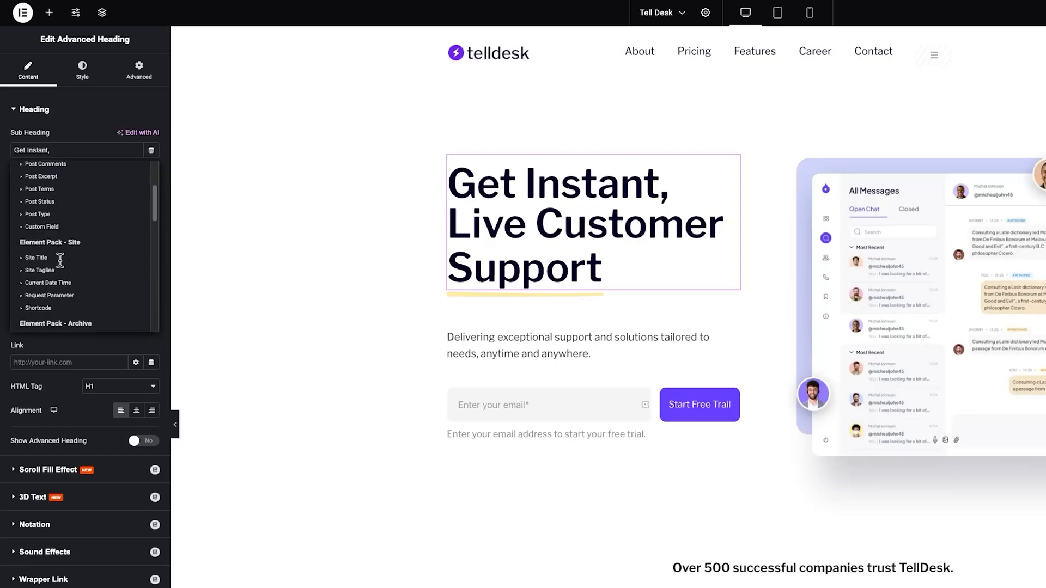
pyautogui.scroll(-3)
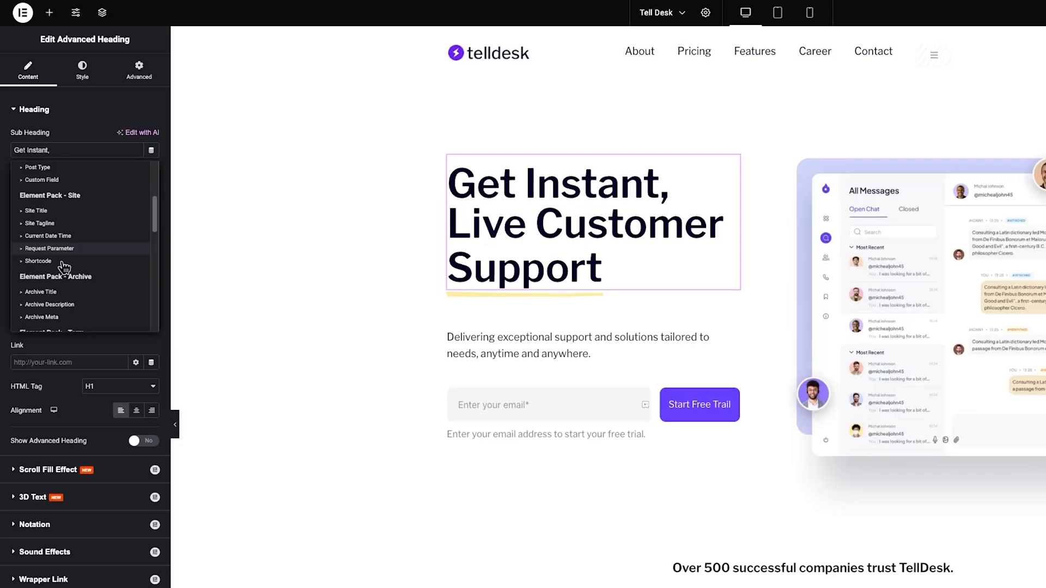
pyautogui.scroll(-3)
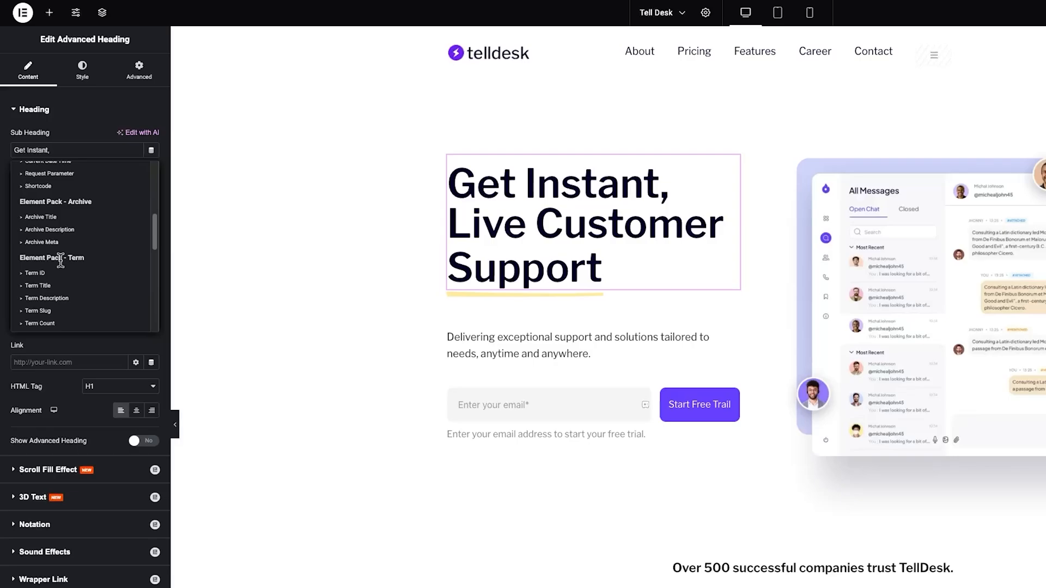
pyautogui.scroll(-3)
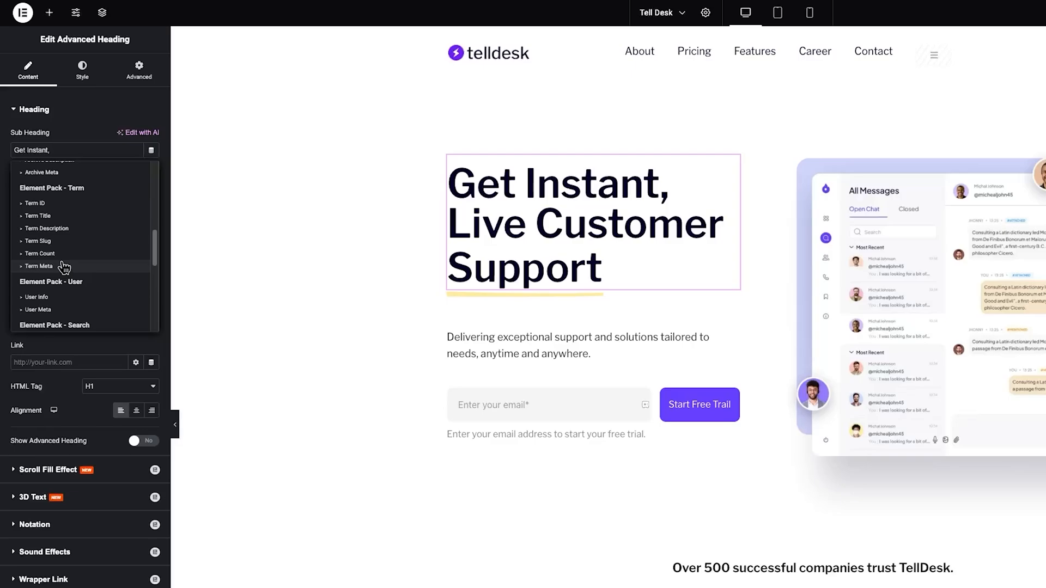
pyautogui.scroll(-3)
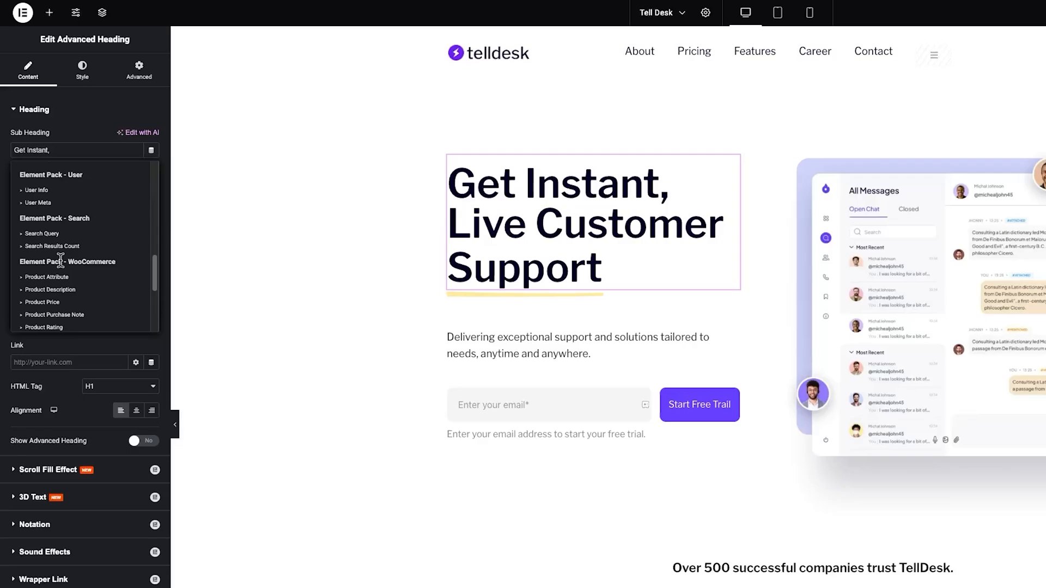
pyautogui.scroll(-3)
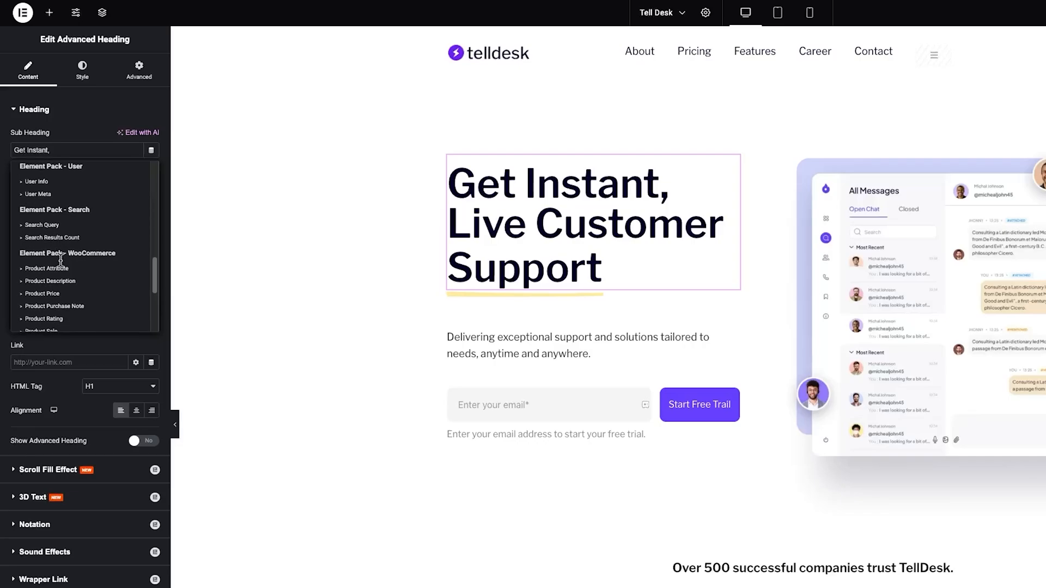
pyautogui.scroll(-3)
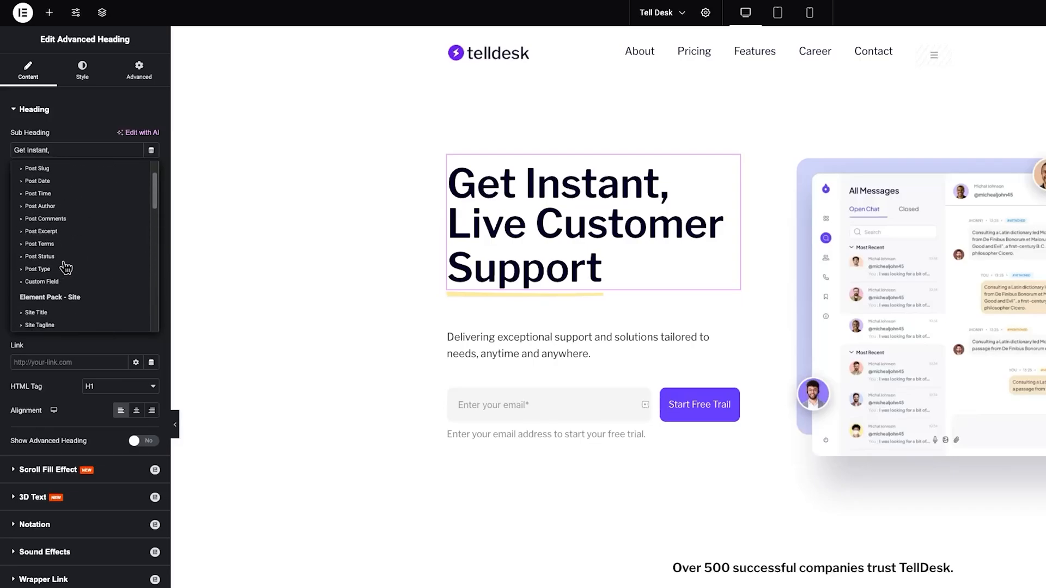
pyautogui.scroll(3)
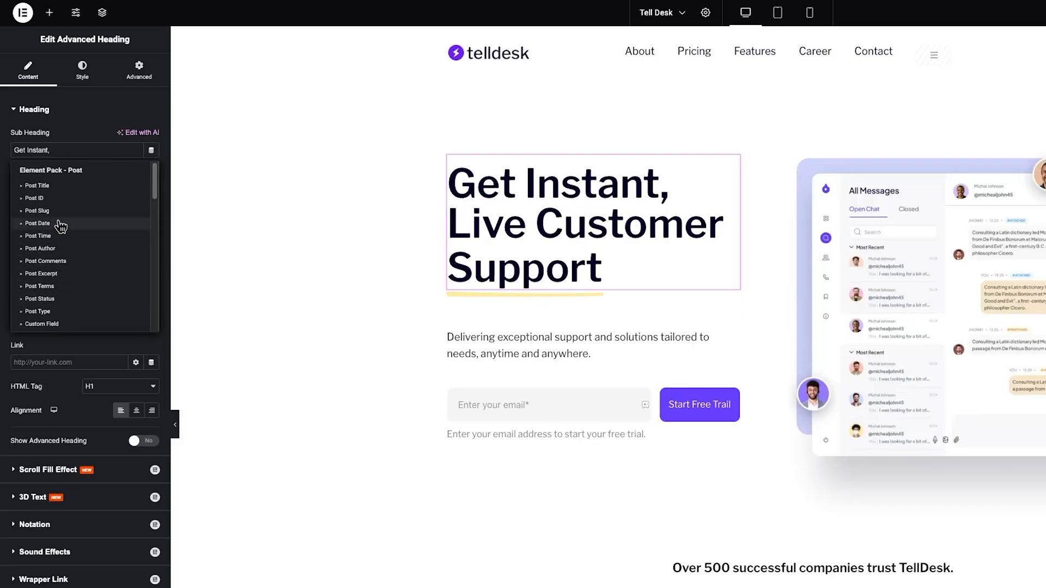
# Step: Close the dynamic tag list to return to the page canvas
pyautogui.click(37, 185)
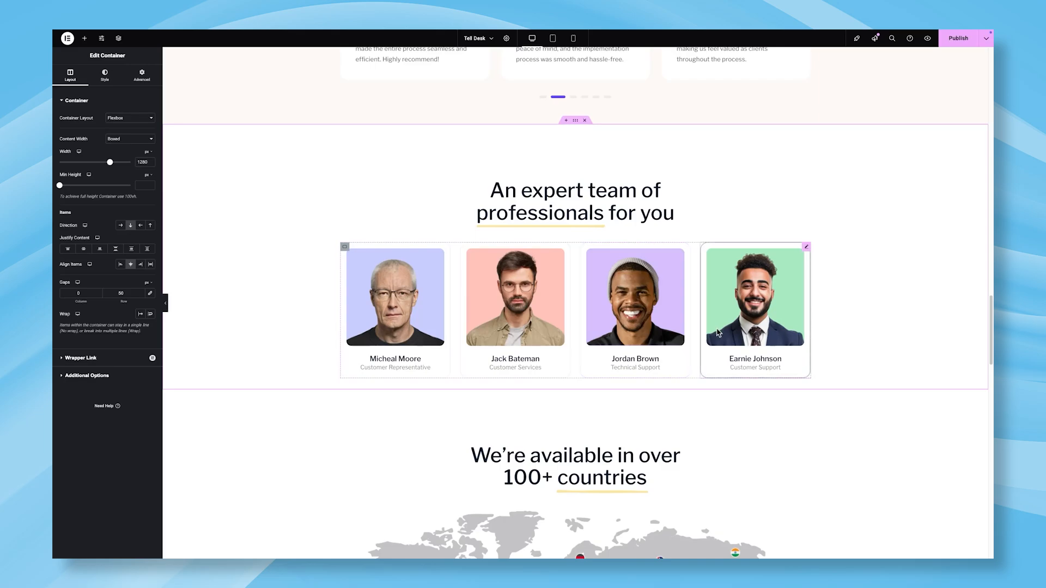
# Step: Bind the first team card's Name field to Element Pack's User Info tag
pyautogui.click(395, 296)
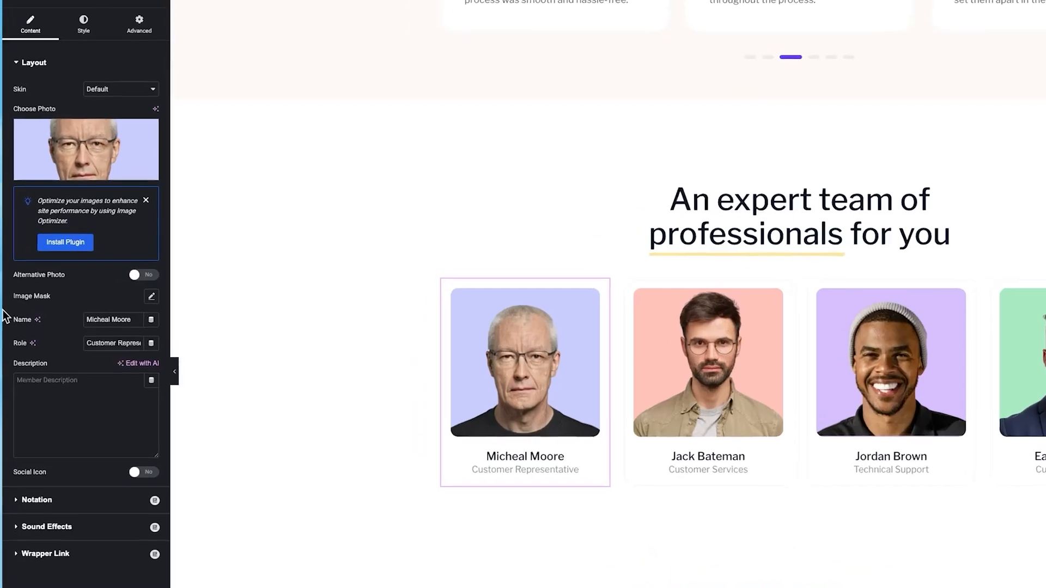
pyautogui.click(151, 319)
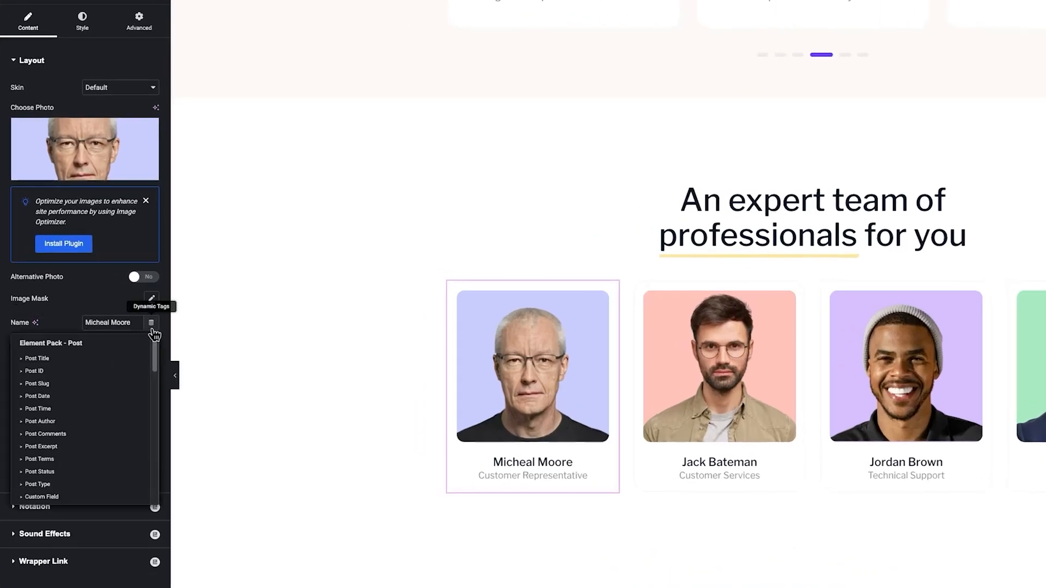
pyautogui.scroll(-3)
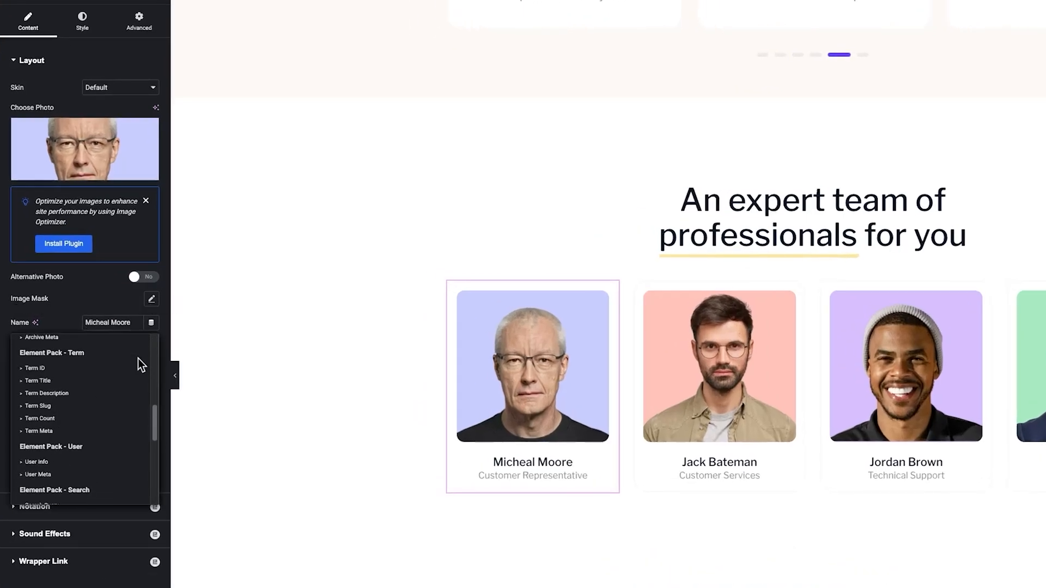
pyautogui.click(36, 462)
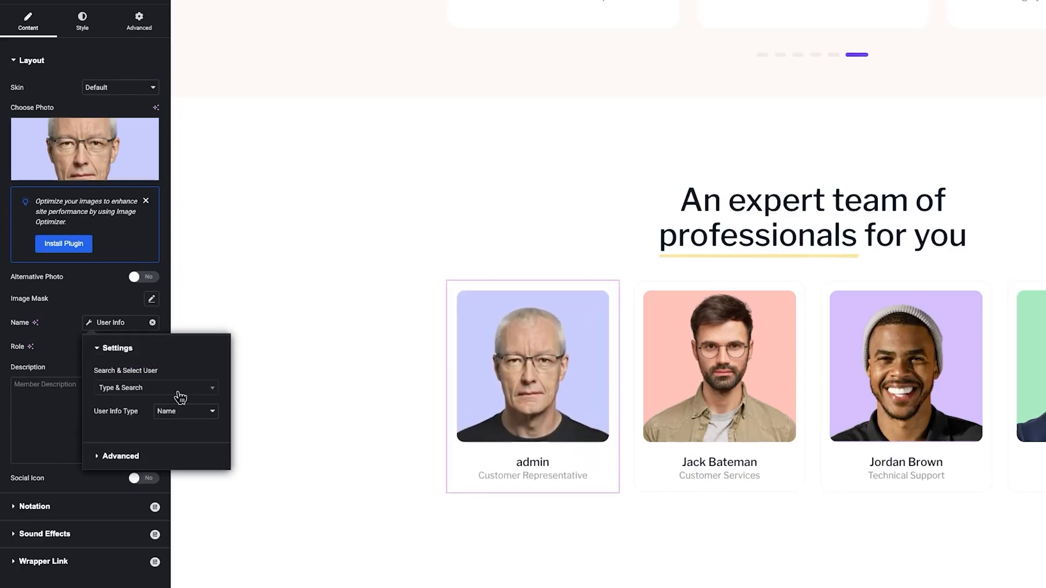
# Step: Choose user 'soha' as the source and keep User Info Type as Name
pyautogui.write('soha')
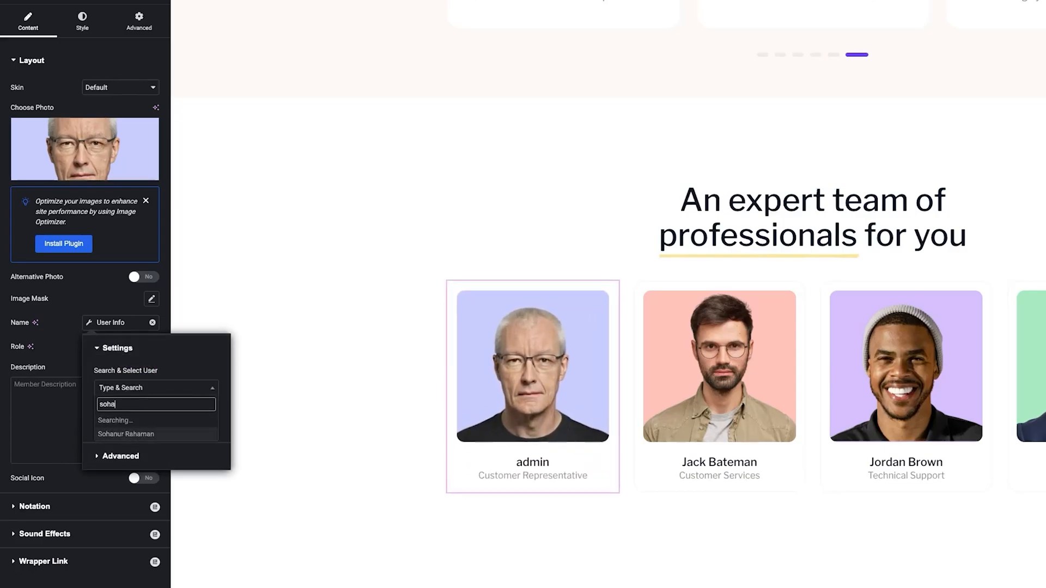
pyautogui.click(127, 435)
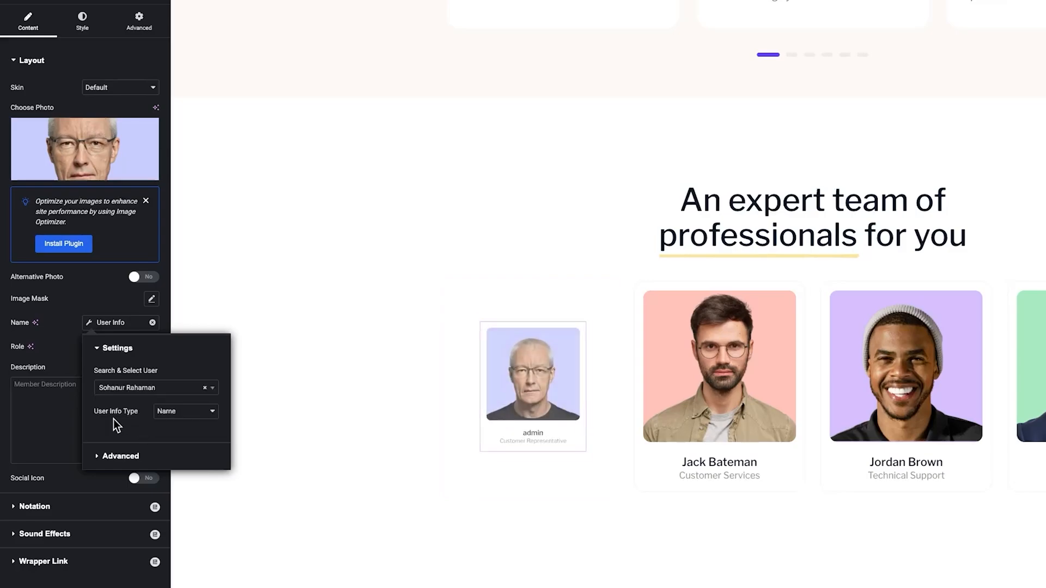
pyautogui.click(185, 412)
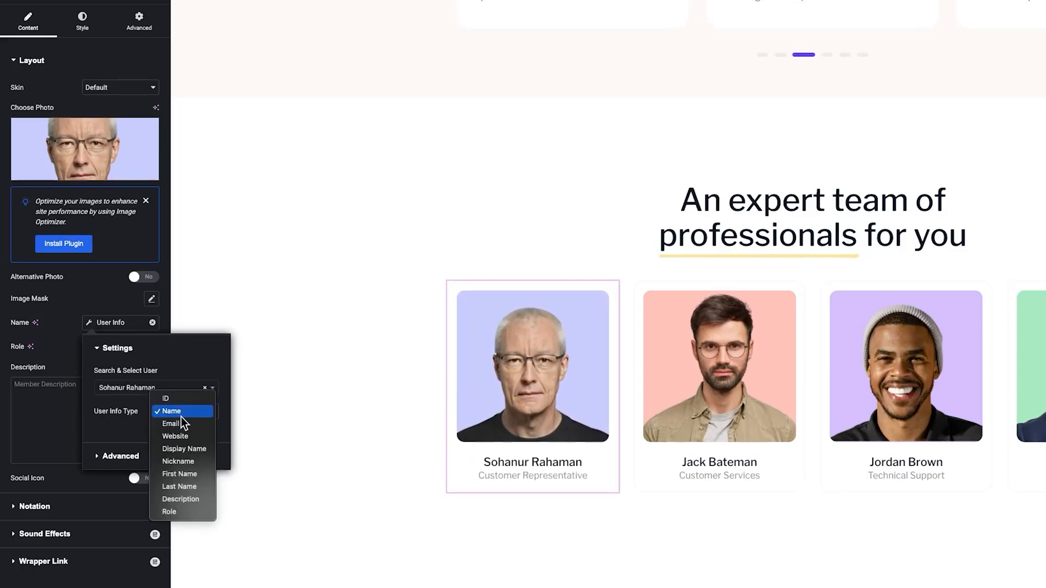
pyautogui.click(171, 411)
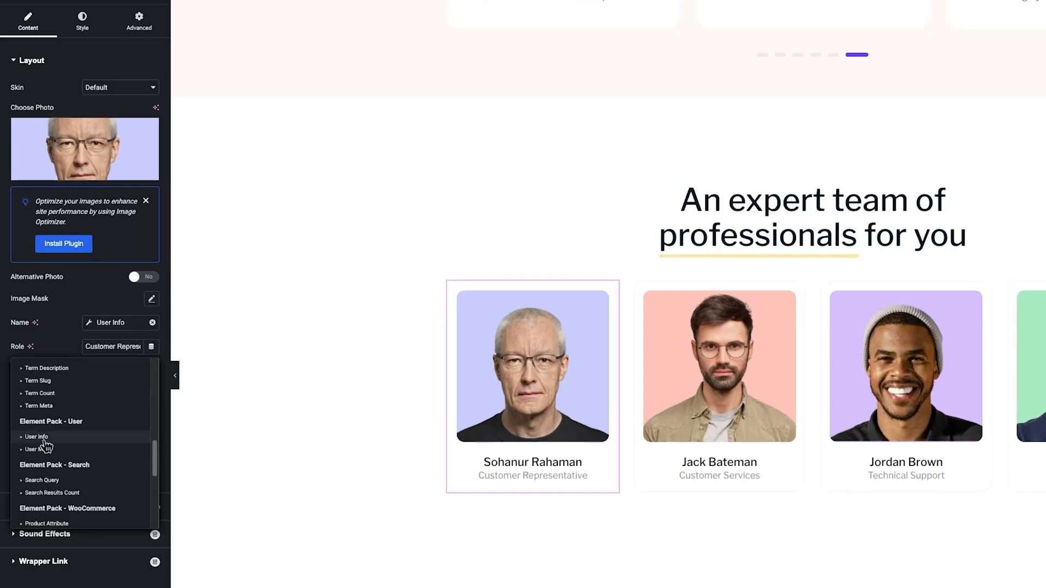
# Step: Bind the first card's Role to the same user's User Info with type Role, showing 'administrator'
pyautogui.click(37, 437)
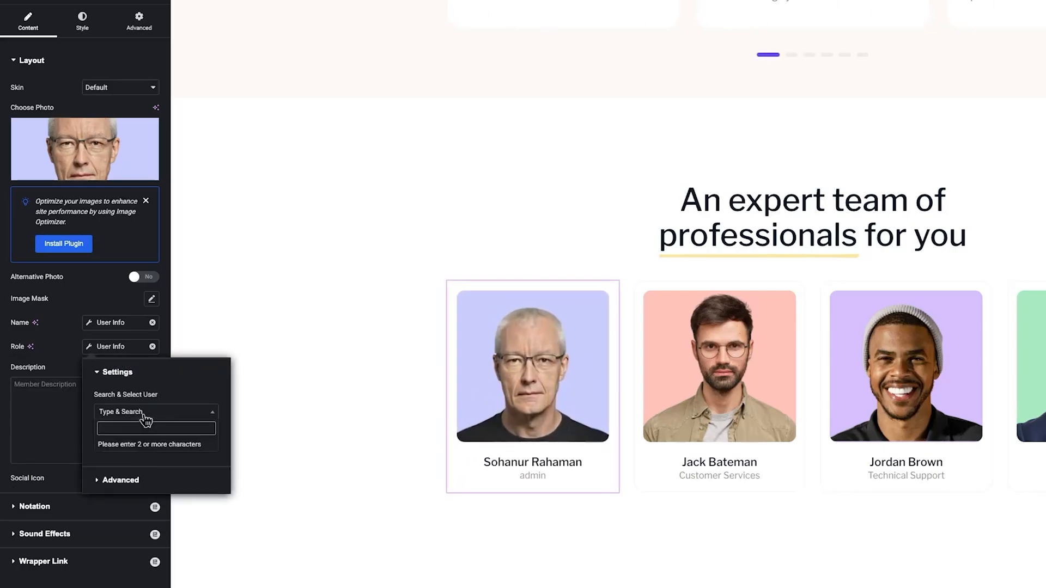
pyautogui.click(156, 411)
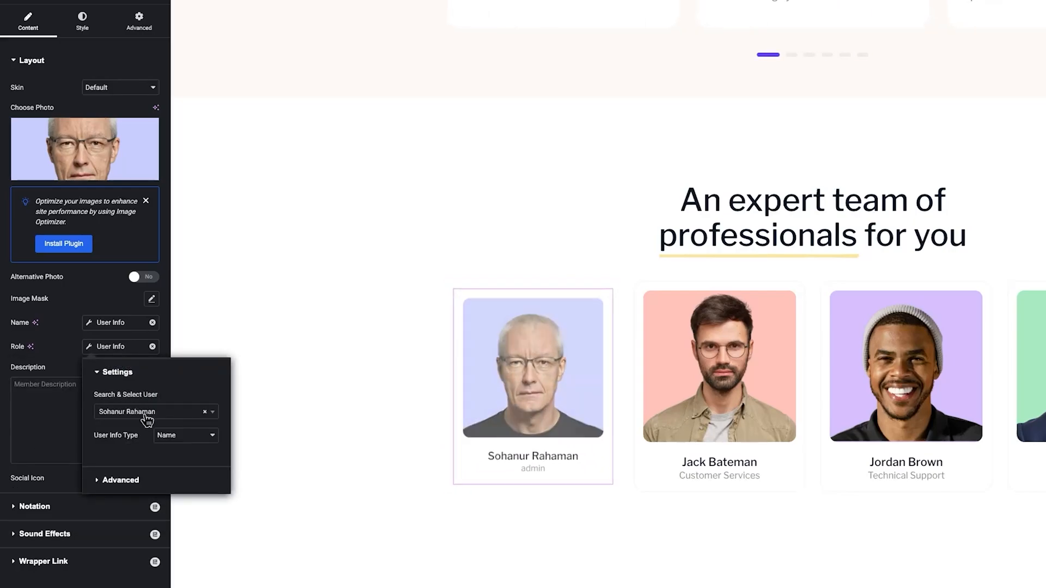
pyautogui.click(185, 435)
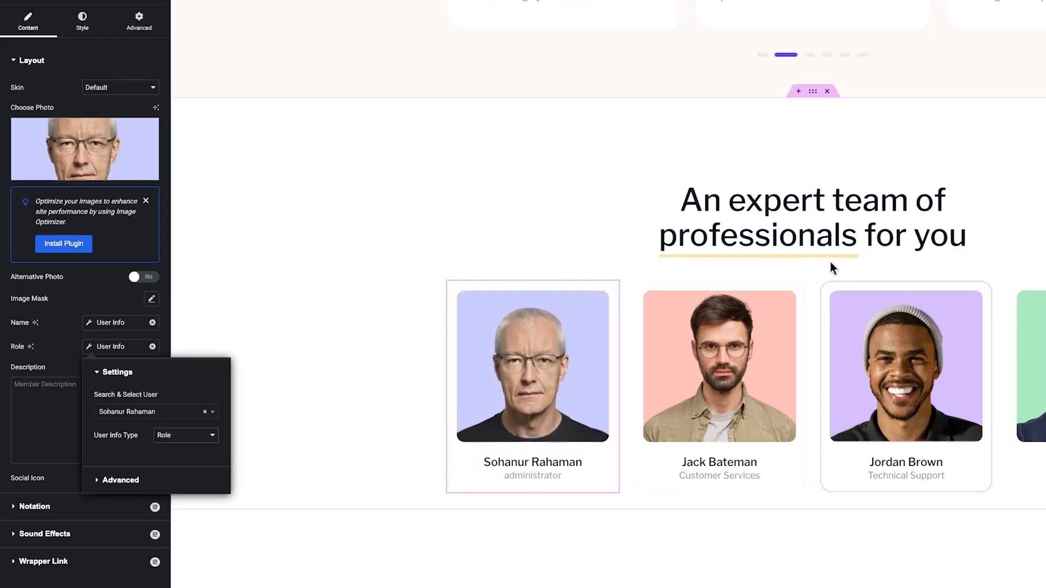
pyautogui.click(719, 367)
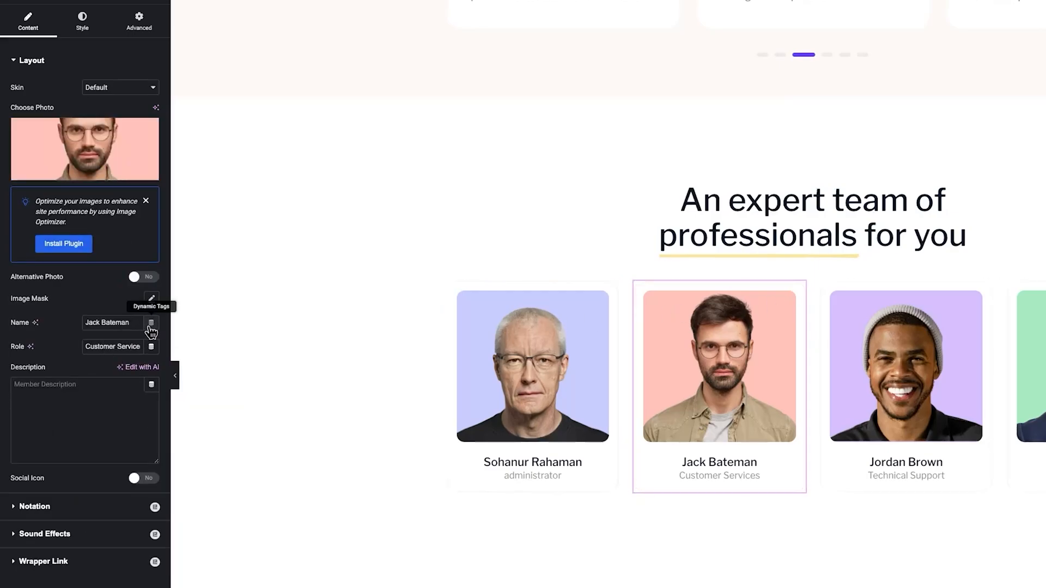
# Step: Show the dynamic tag list for the second team card's Name field
pyautogui.click(151, 323)
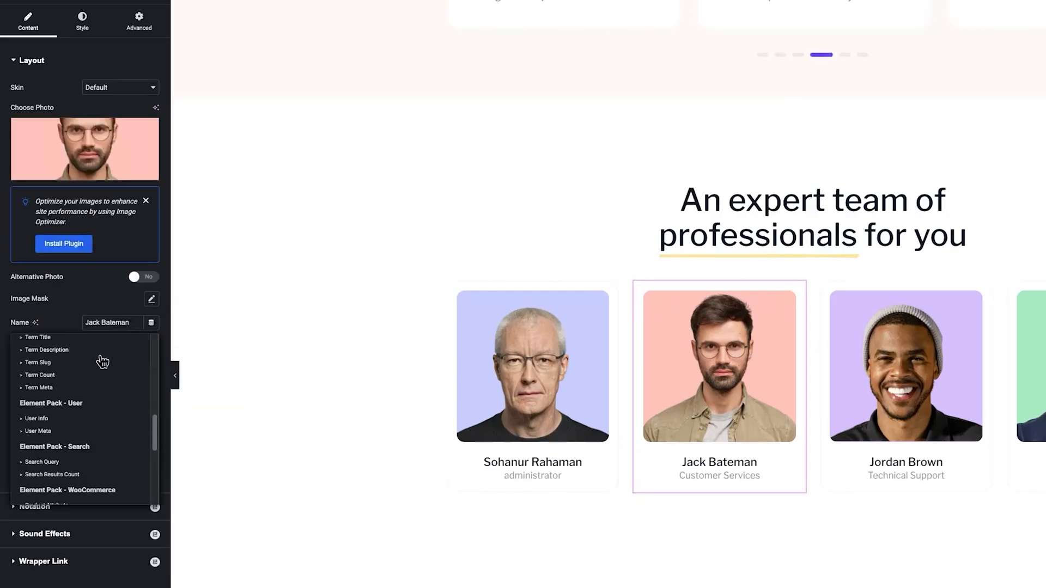
pyautogui.moveTo(63, 427)
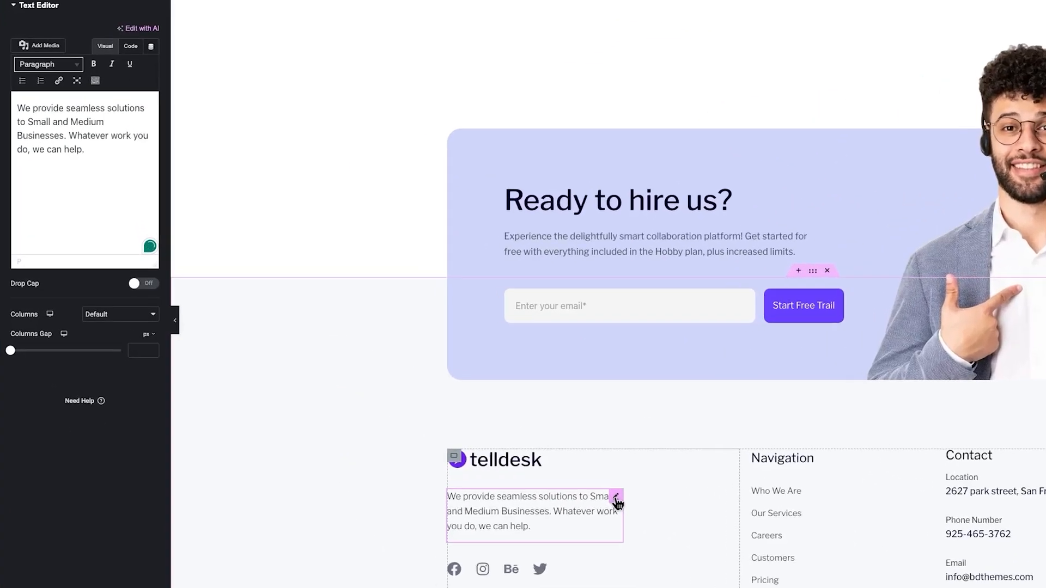
# Step: Fill the footer Text Editor from Element Pack's Post Excerpt dynamic tag
pyautogui.click(151, 45)
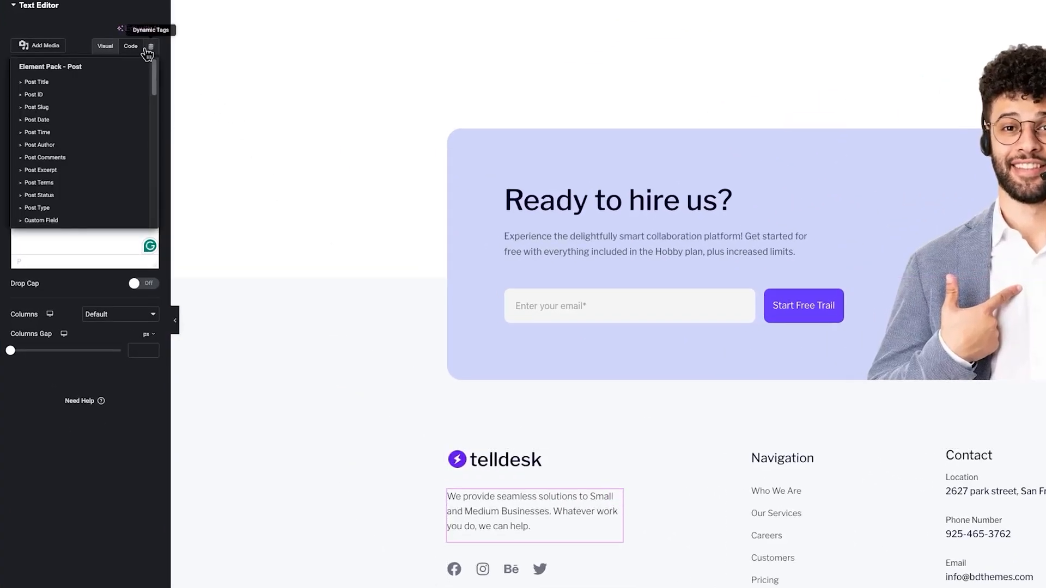
pyautogui.moveTo(91, 173)
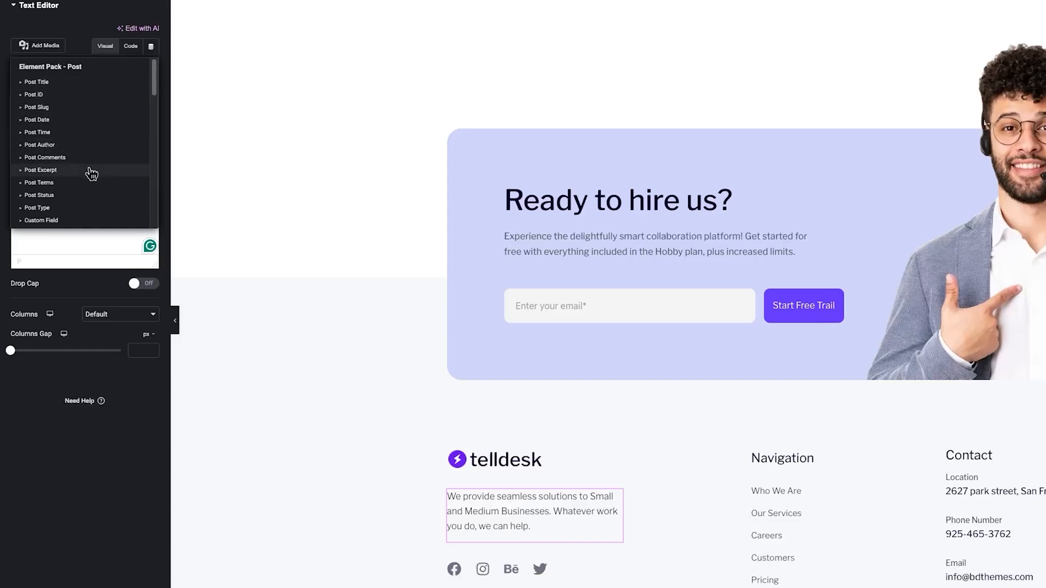
pyautogui.click(40, 170)
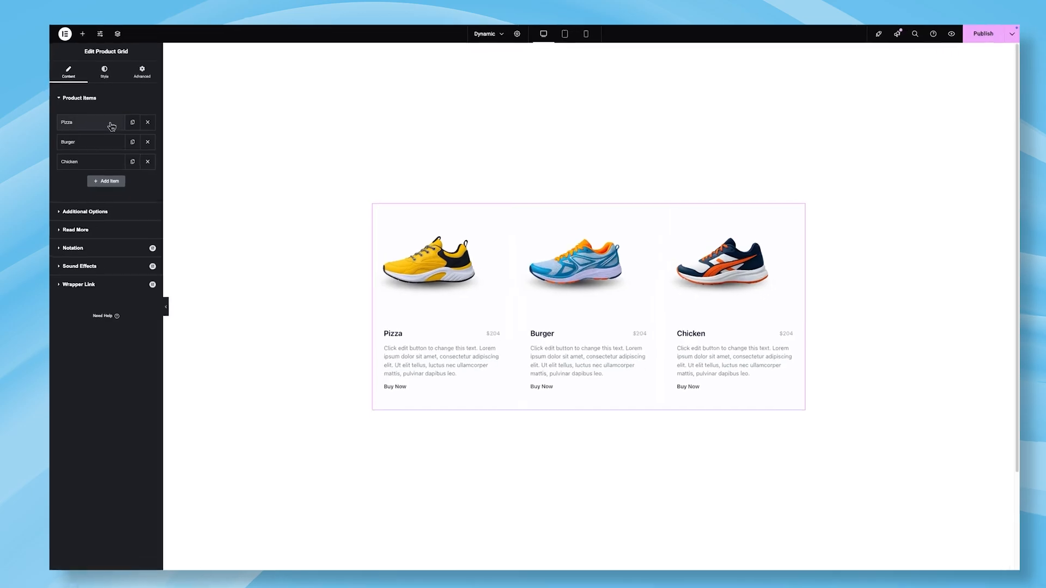
# Step: Bind the Pizza item's Title to Product Title sourced from Bolt Runner
pyautogui.click(67, 122)
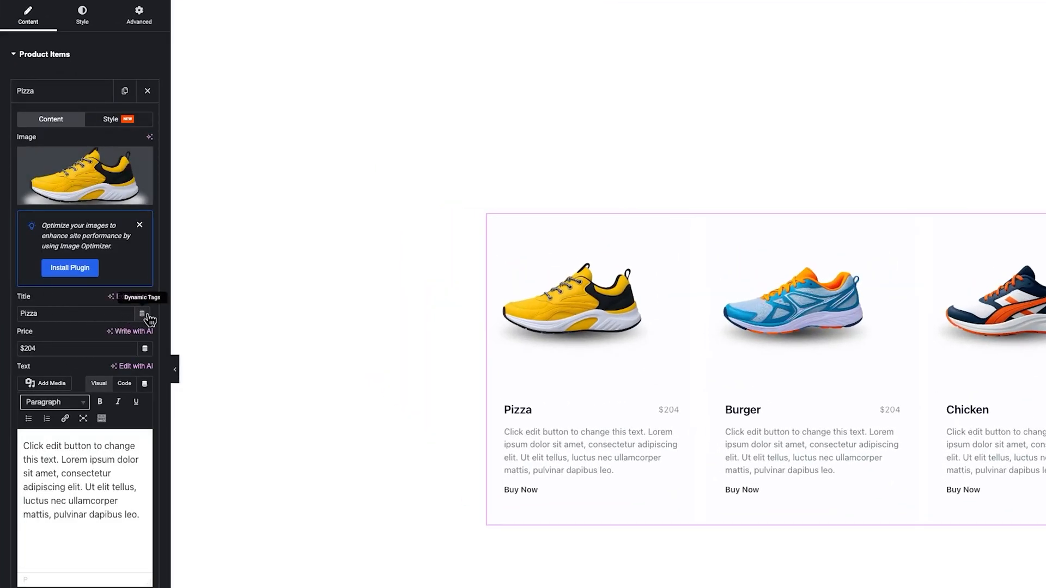
pyautogui.click(141, 314)
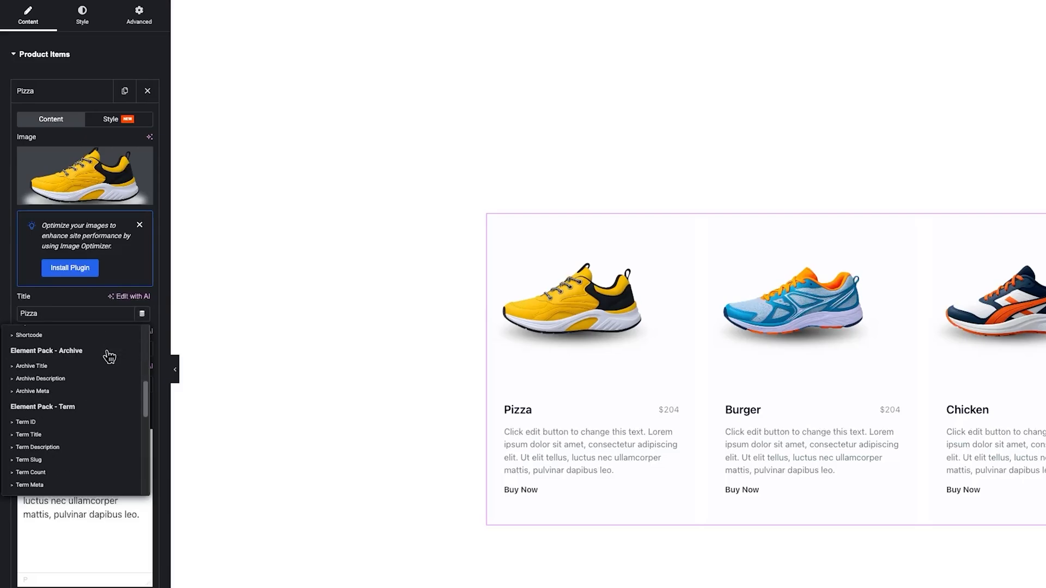
pyautogui.scroll(-3)
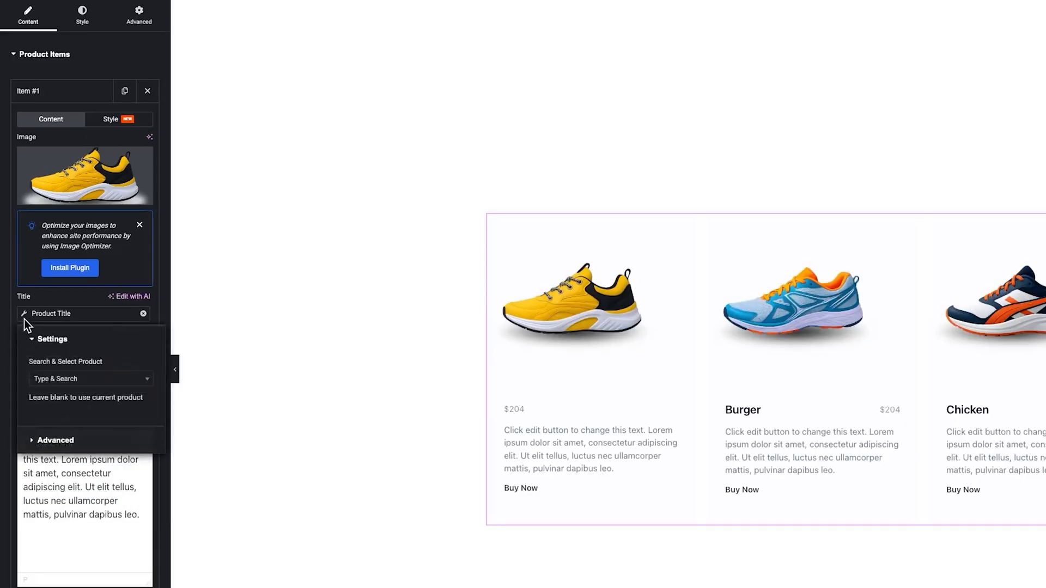
pyautogui.write('bo')
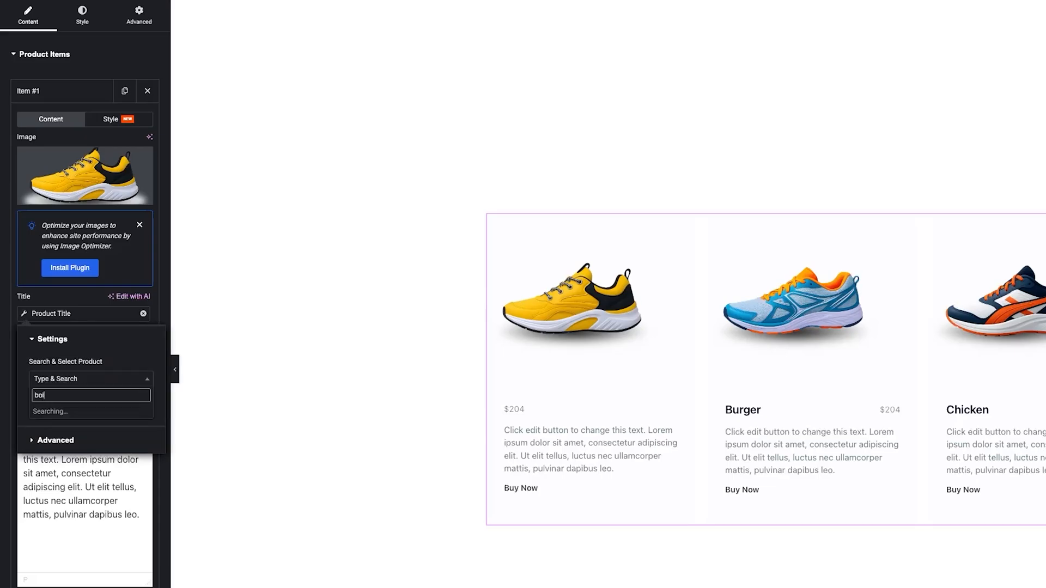
pyautogui.click(91, 395)
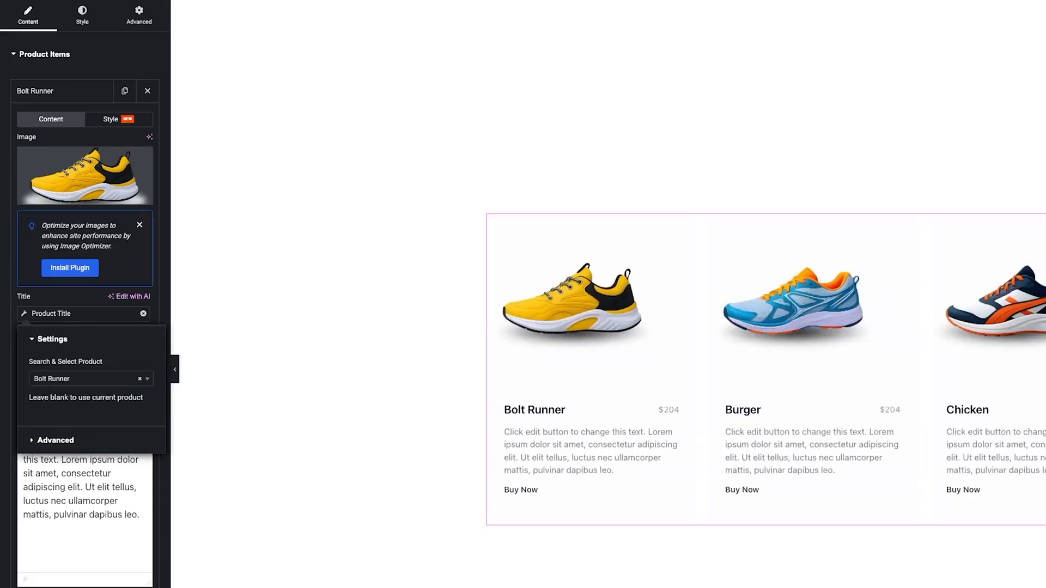
pyautogui.moveTo(97, 141)
pyautogui.write('bol')
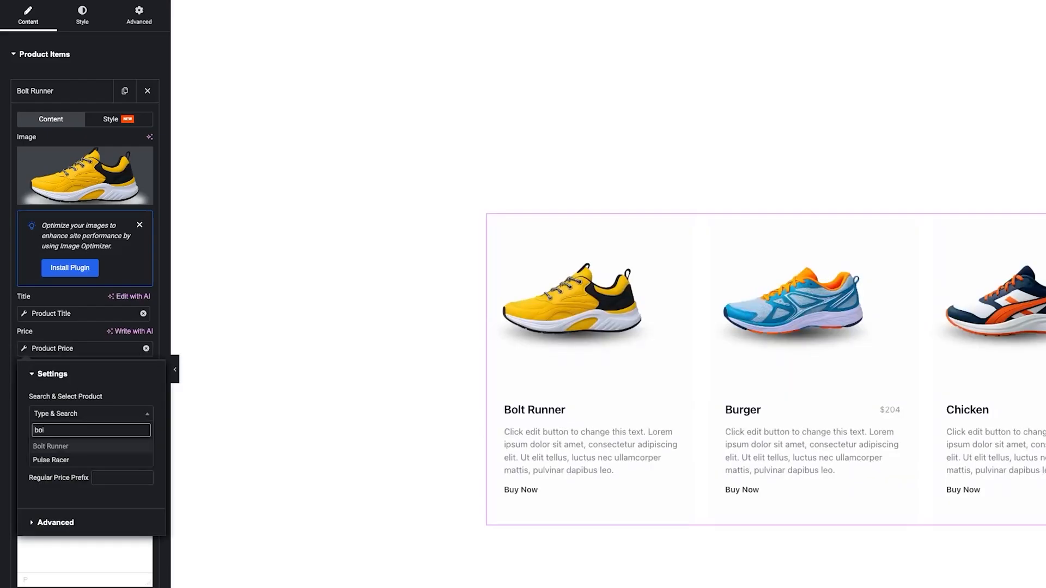
# Step: Bind the first card's Price to Bolt Runner's Product Price (£89.99) and review price types
pyautogui.click(50, 446)
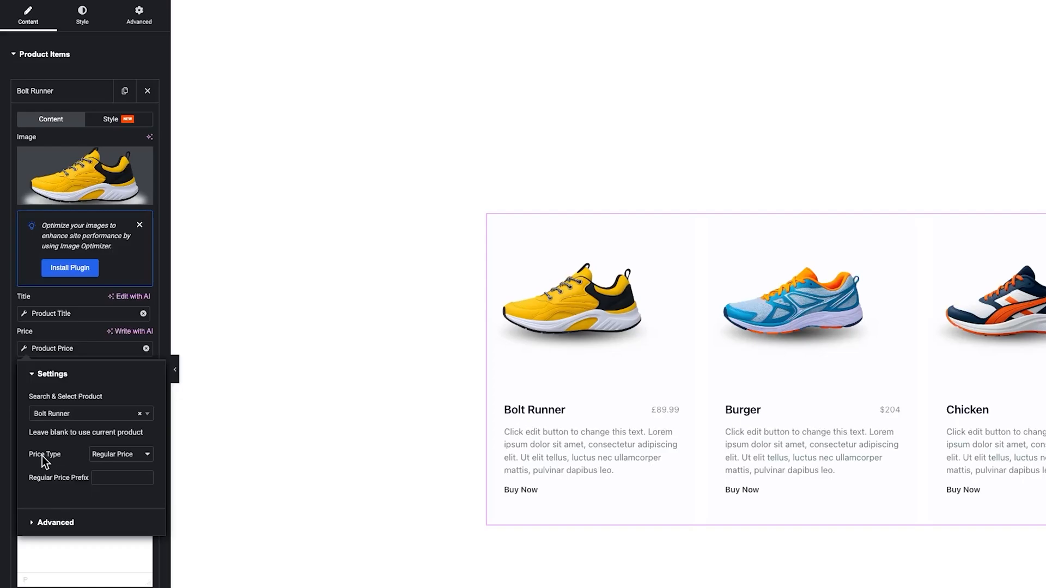
pyautogui.click(121, 454)
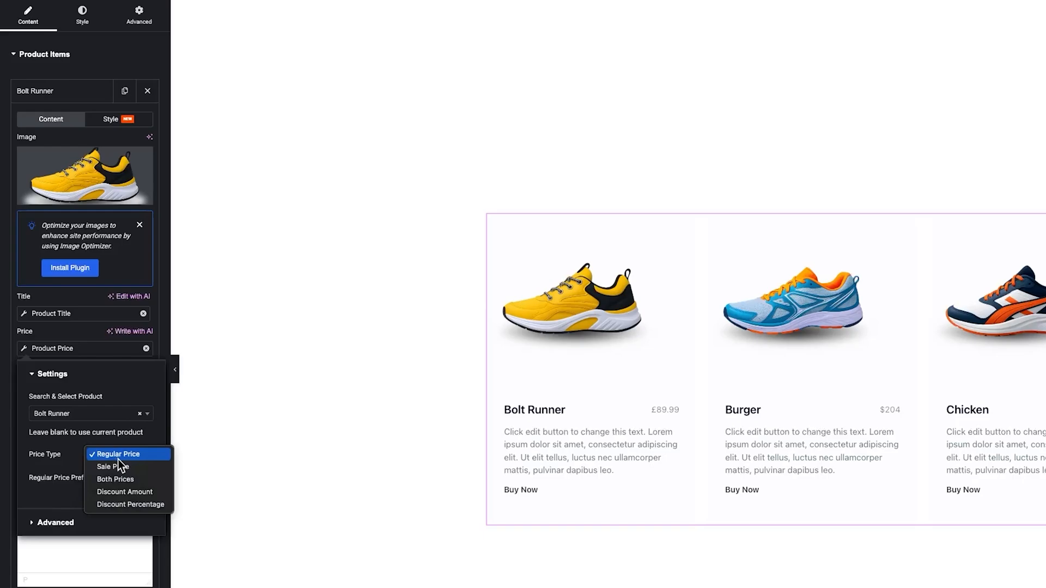
pyautogui.moveTo(123, 491)
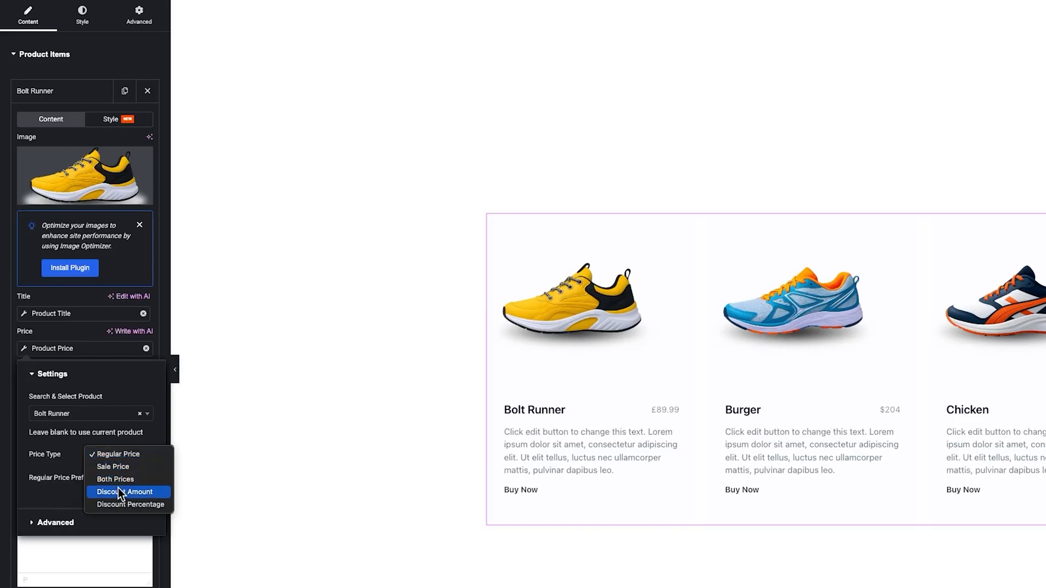
pyautogui.moveTo(129, 505)
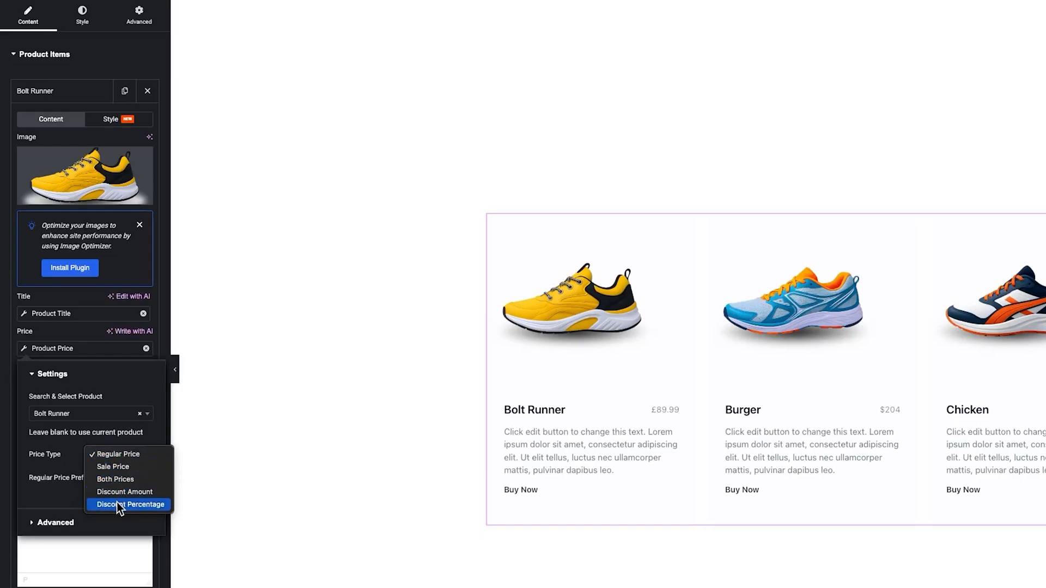
pyautogui.moveTo(106, 443)
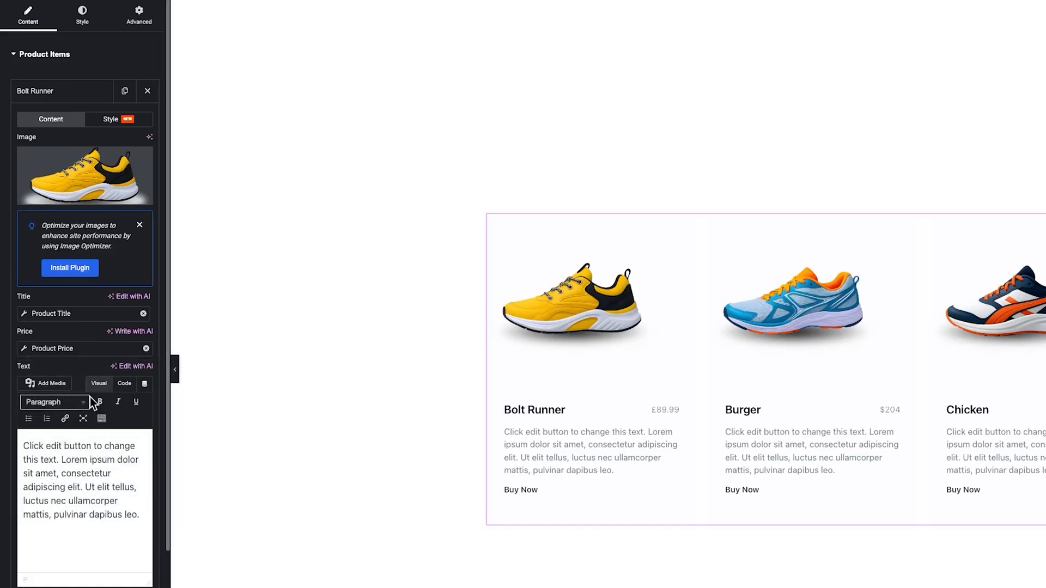
pyautogui.moveTo(145, 383)
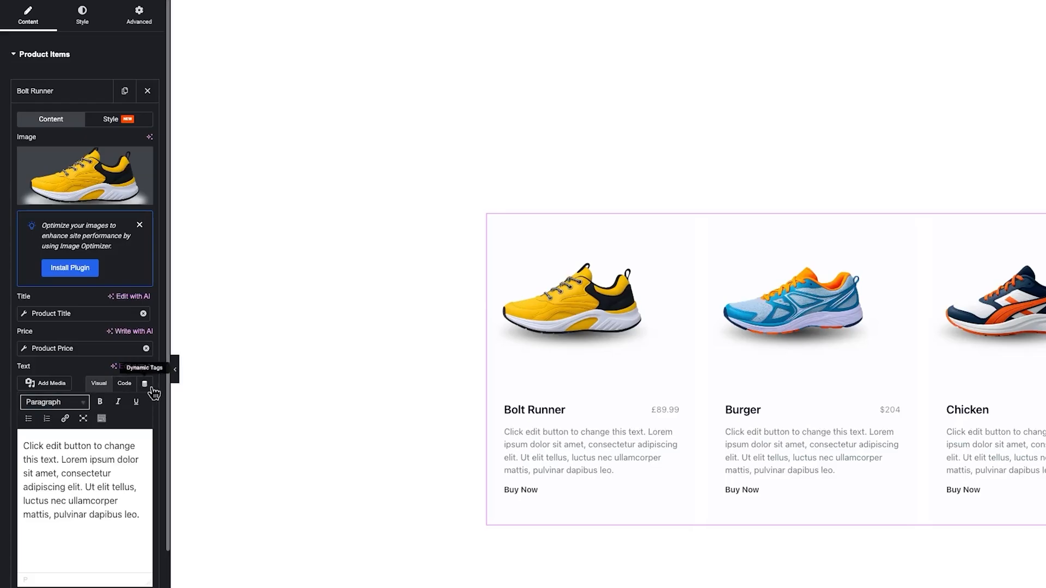
# Step: Fill the card's Text from the Product Description tag and publish the page
pyautogui.click(144, 367)
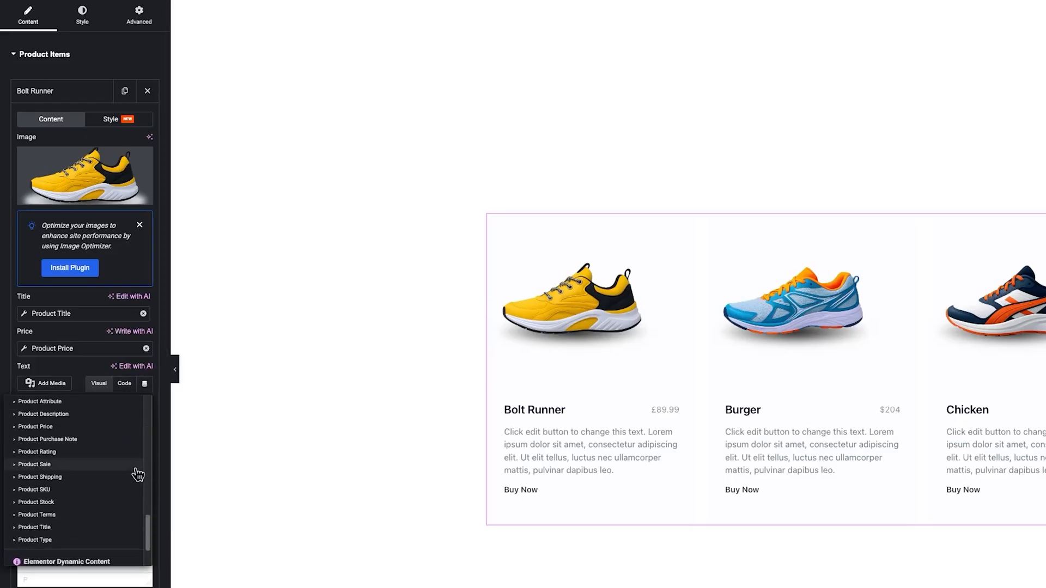
pyautogui.click(43, 414)
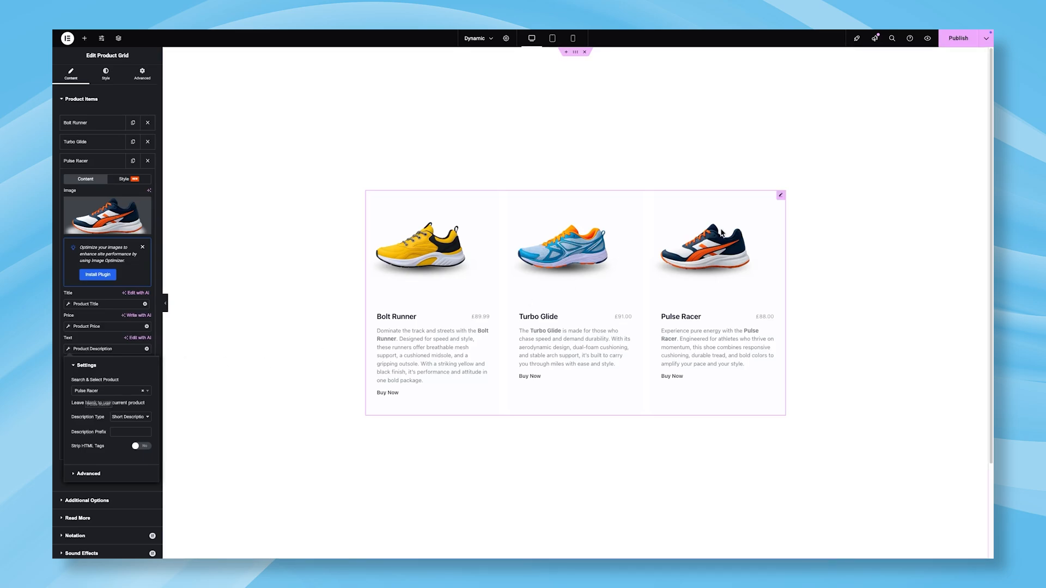
pyautogui.click(86, 365)
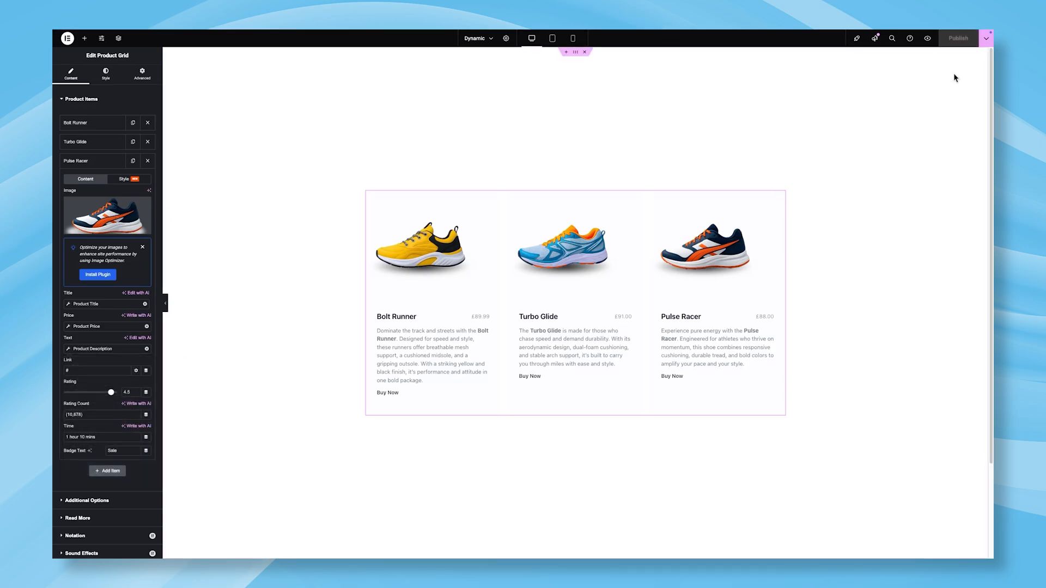
pyautogui.moveTo(926, 38)
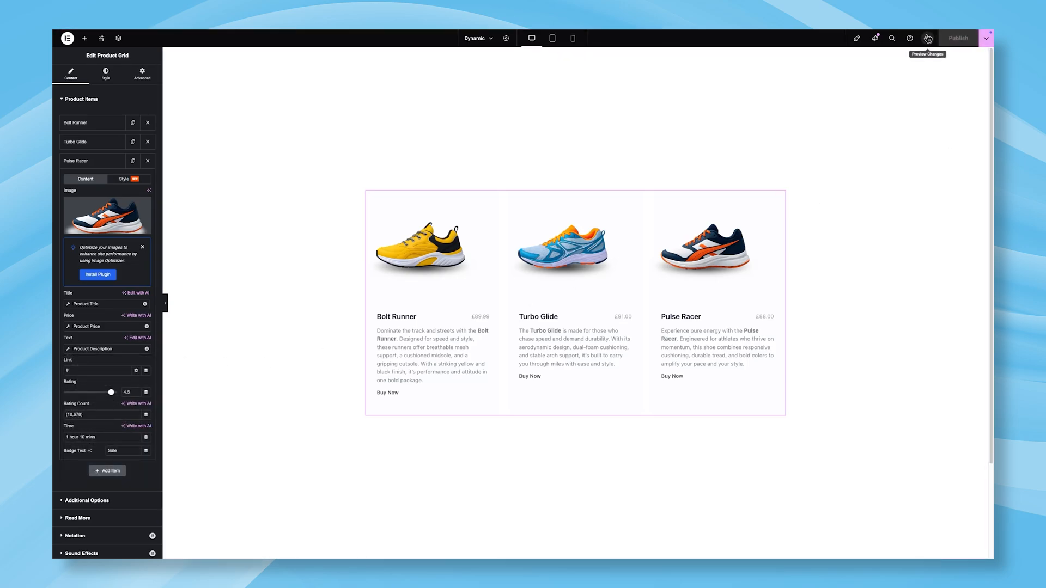
# Step: Preview the live page showing the Bolt Runner, Turbo Glide and Pulse Racer cards
pyautogui.click(927, 38)
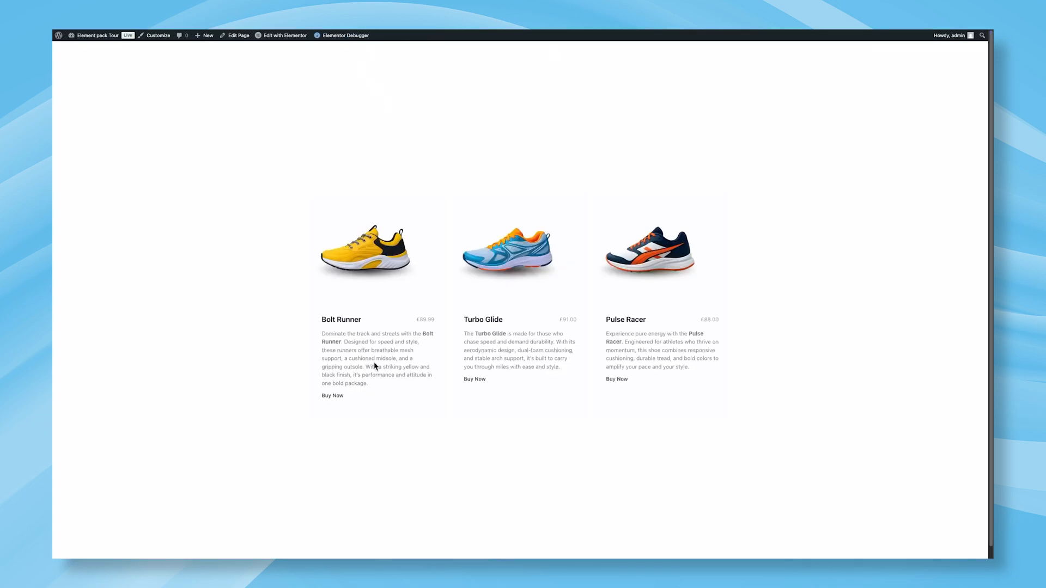
pyautogui.moveTo(432, 264)
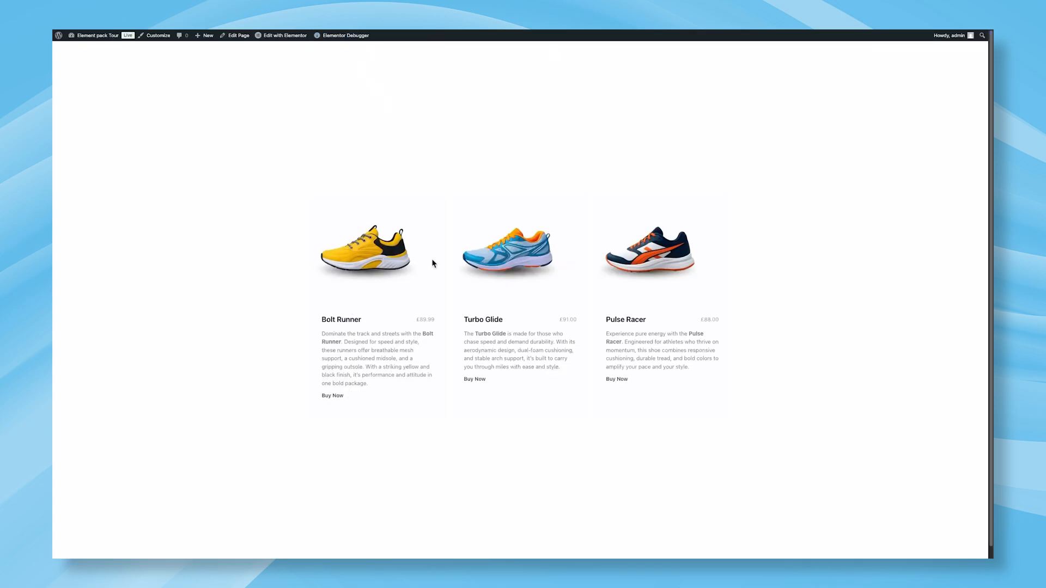
pyautogui.moveTo(453, 364)
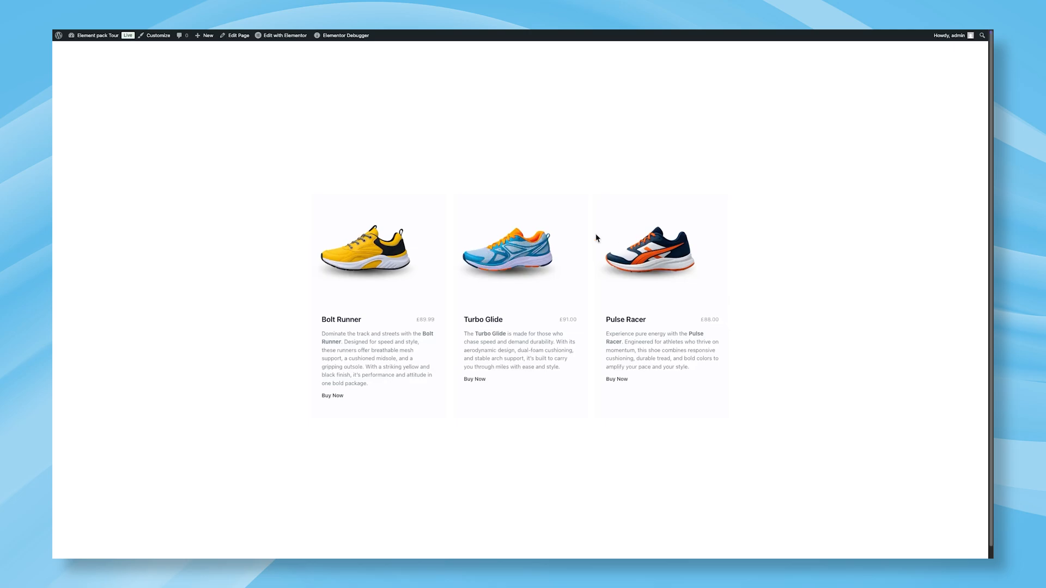
pyautogui.moveTo(632, 259)
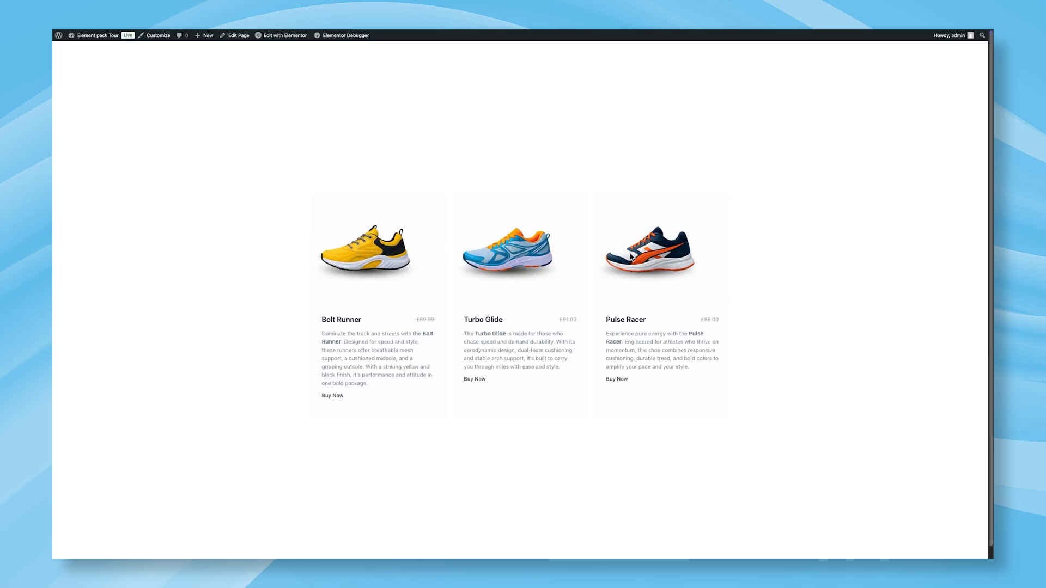
pyautogui.moveTo(827, 423)
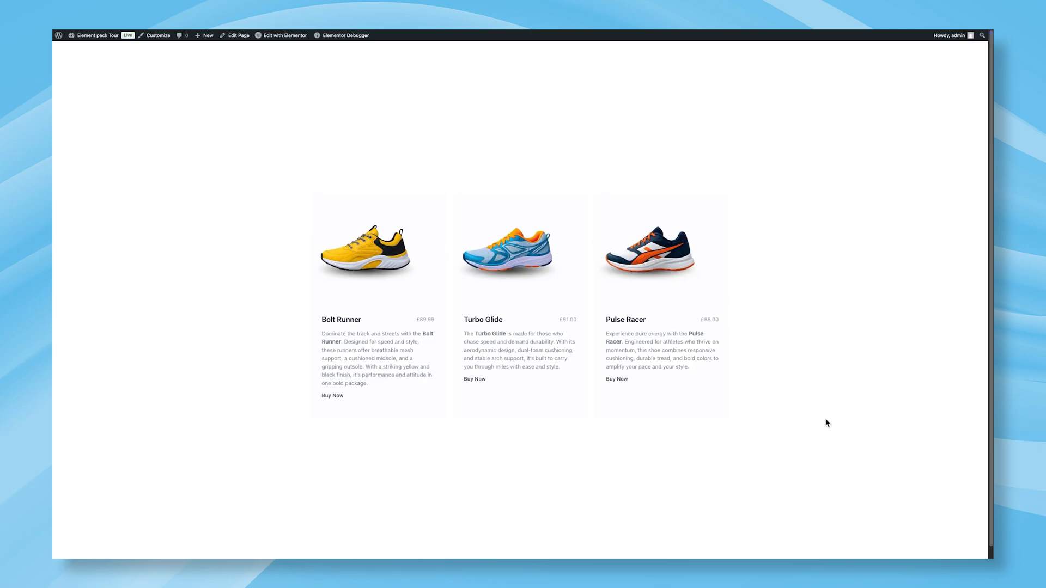